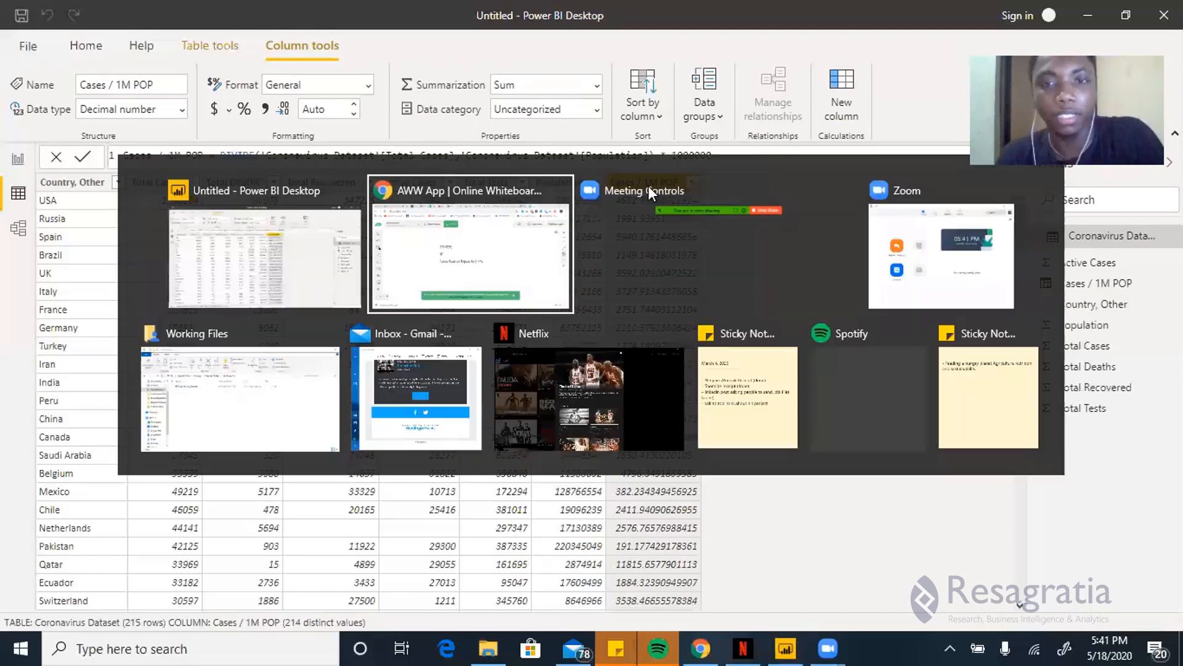
Step: Add a new calculated column to the Coronavirus Dataset and start naming it Covid-19 Status
{"action": "left_click", "coordinate": [470, 243]}
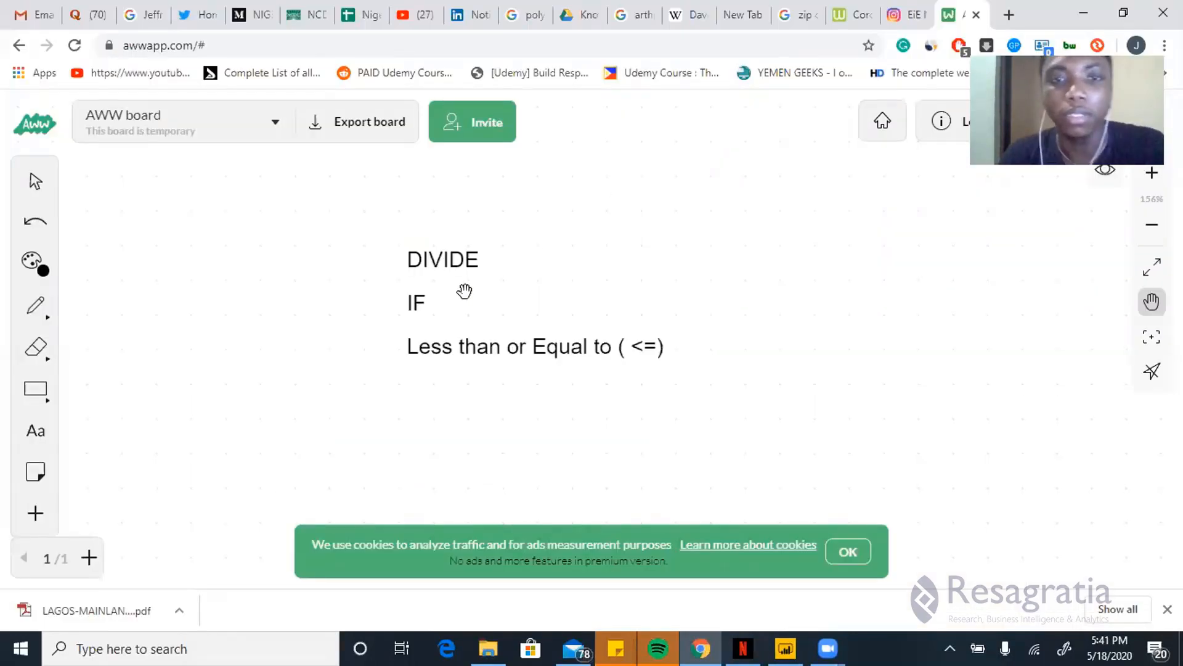
{"action": "mouse_move", "coordinate": [423, 302]}
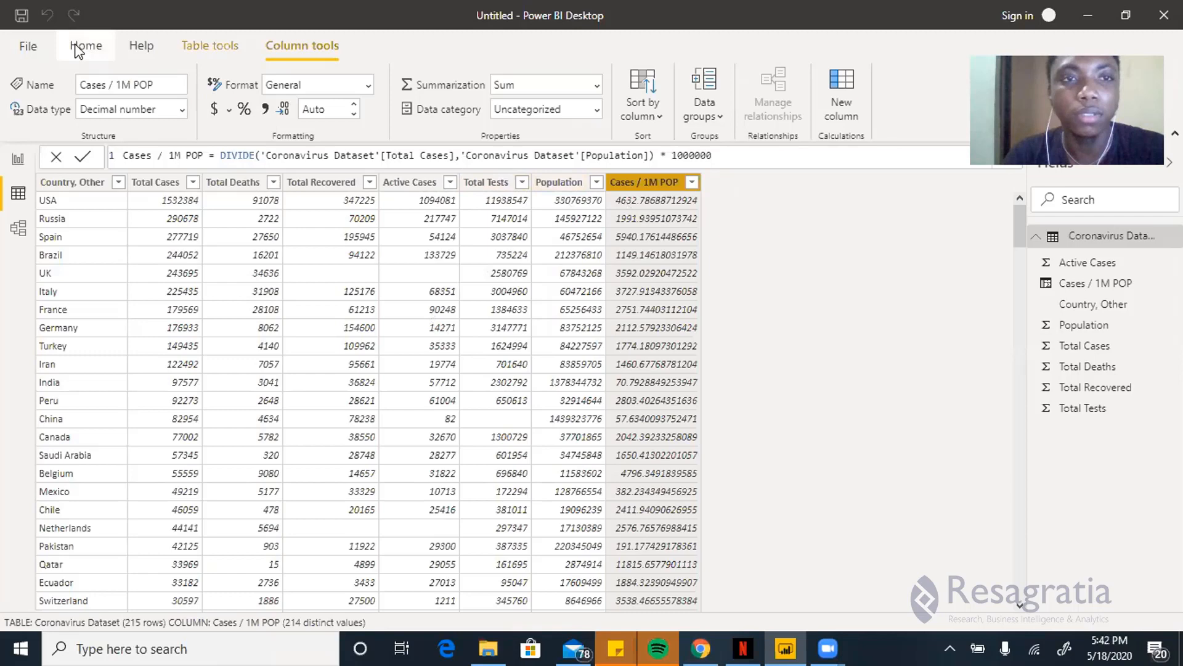
{"action": "left_click", "coordinate": [85, 46]}
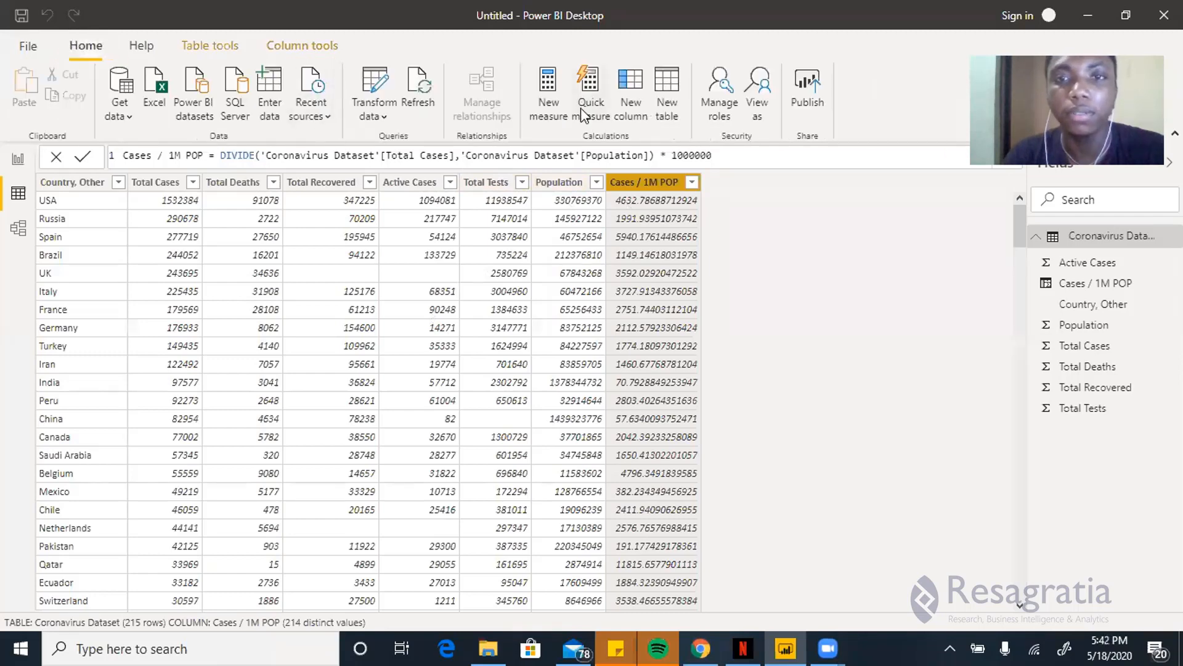
{"action": "mouse_move", "coordinate": [630, 95]}
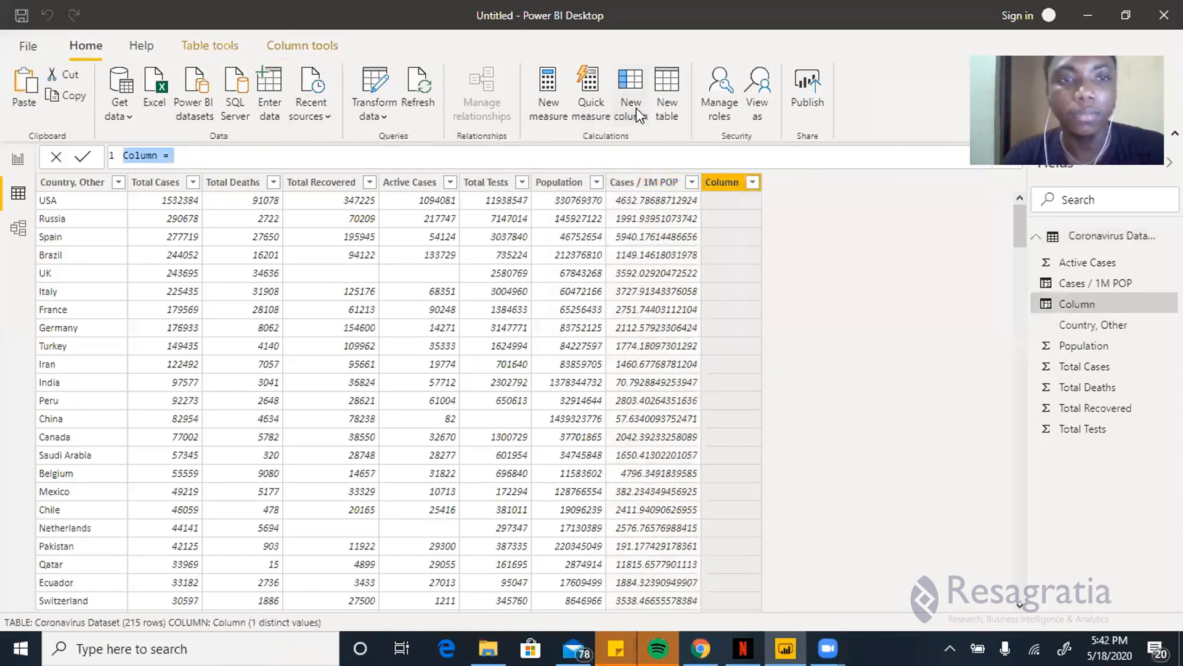
{"action": "type", "text": "cd"}
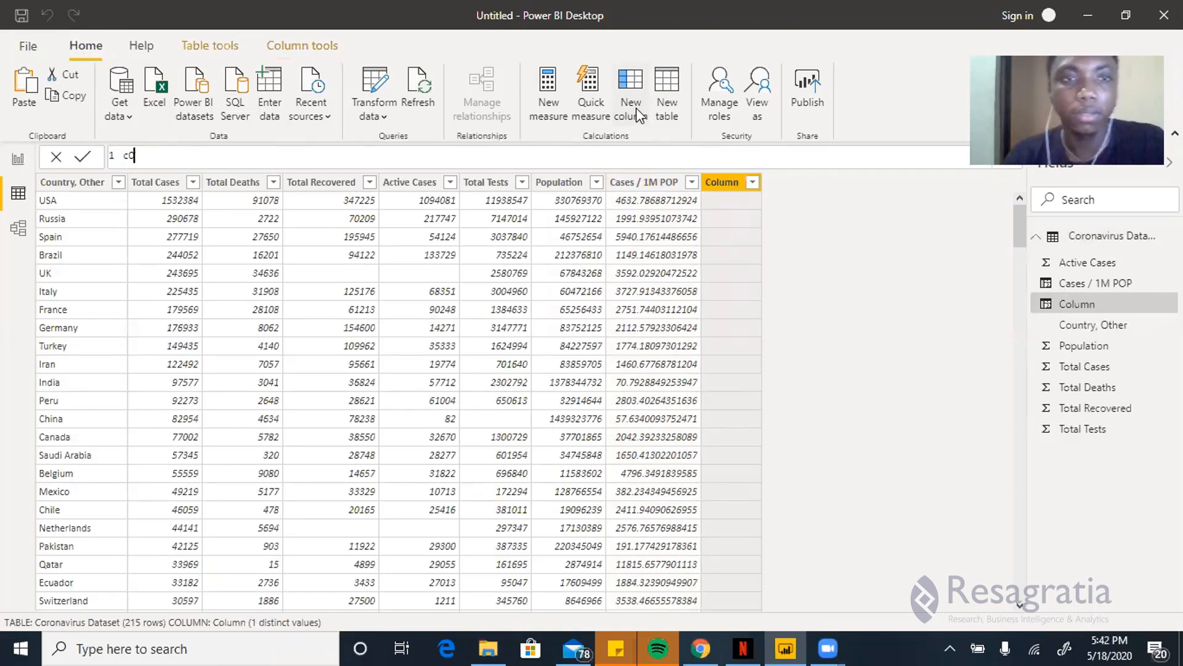
{"action": "type", "text": "Covid-19 Status ="}
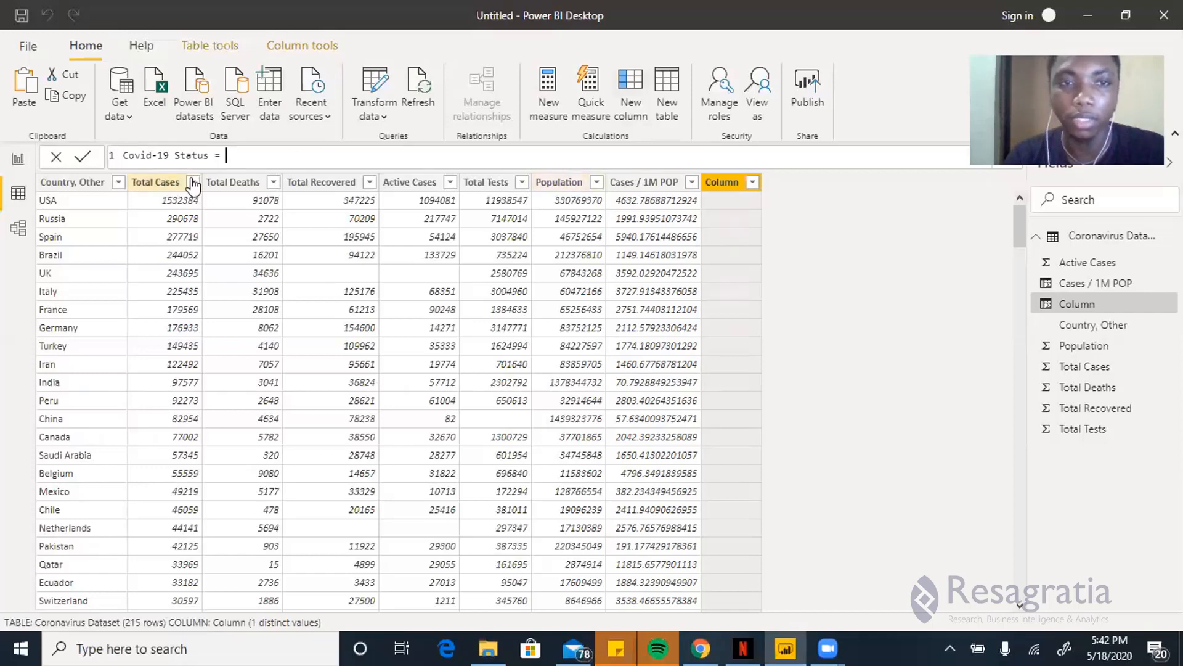
{"action": "mouse_move", "coordinate": [637, 183]}
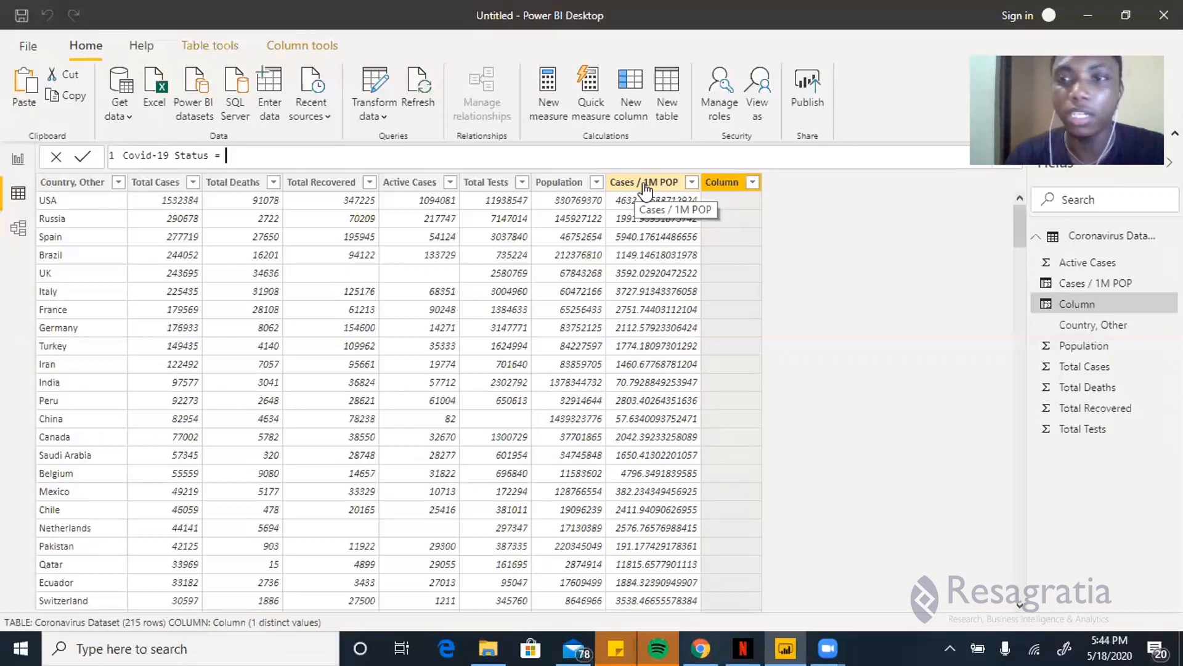
Step: Write IF('Coronavirus Dataset'[Cases / 1M POP] <= 1000, "Low", awaiting the false branch
{"action": "type", "text": "if"}
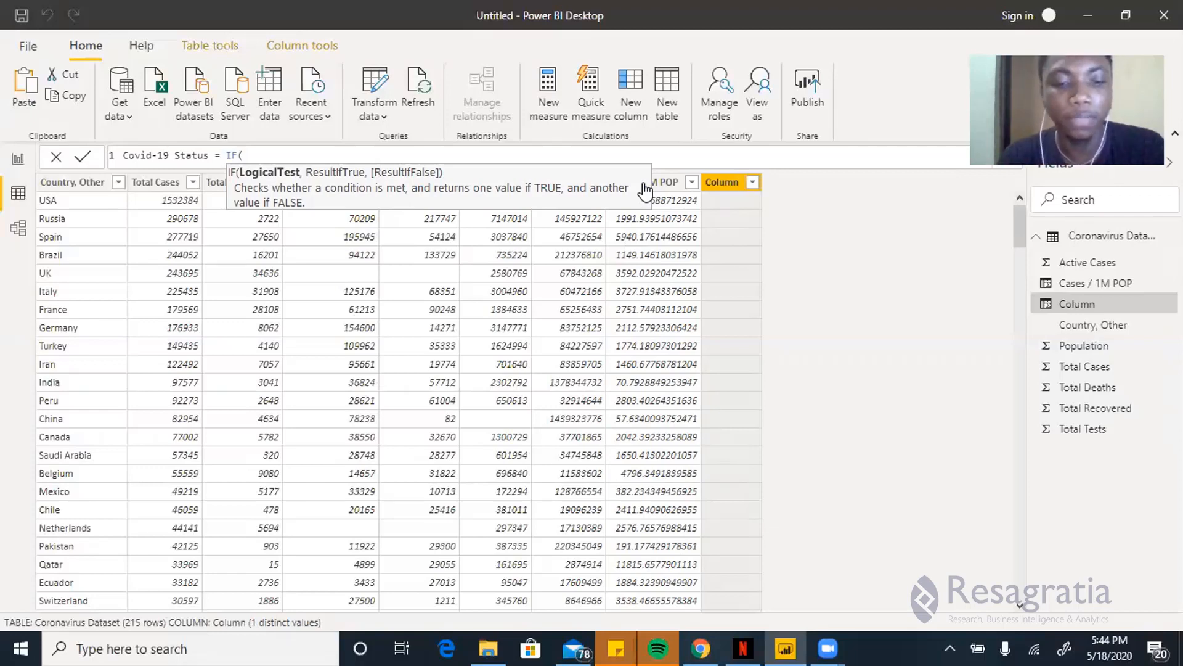
{"action": "type", "text": "cases"}
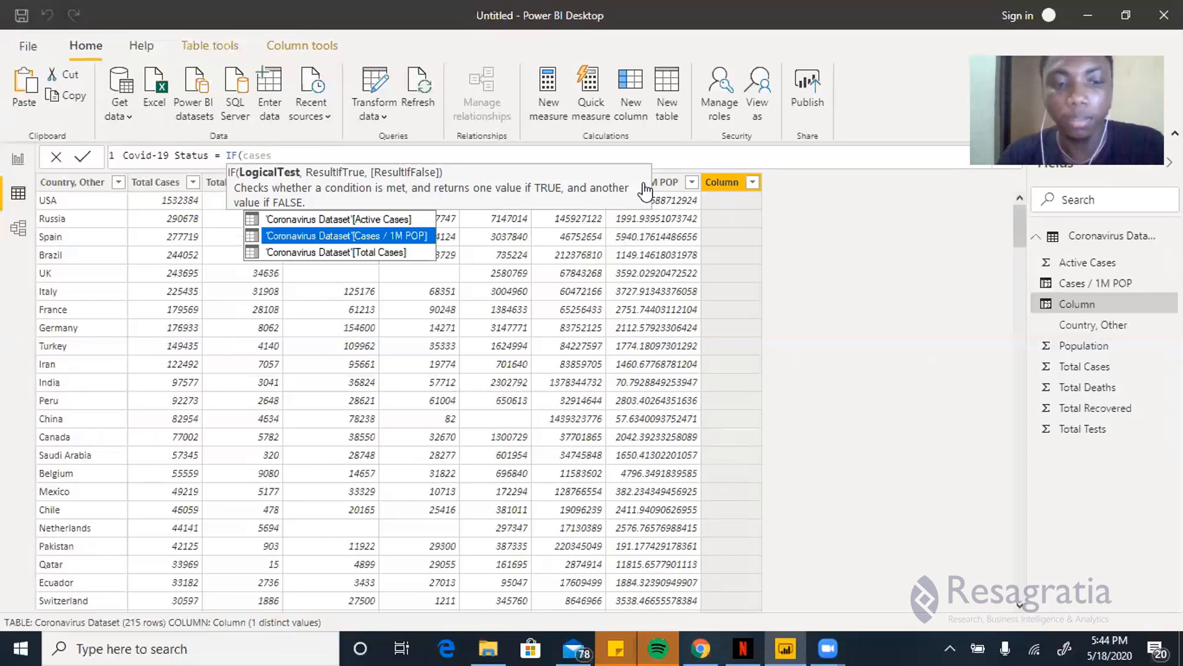
{"action": "left_click", "coordinate": [345, 235]}
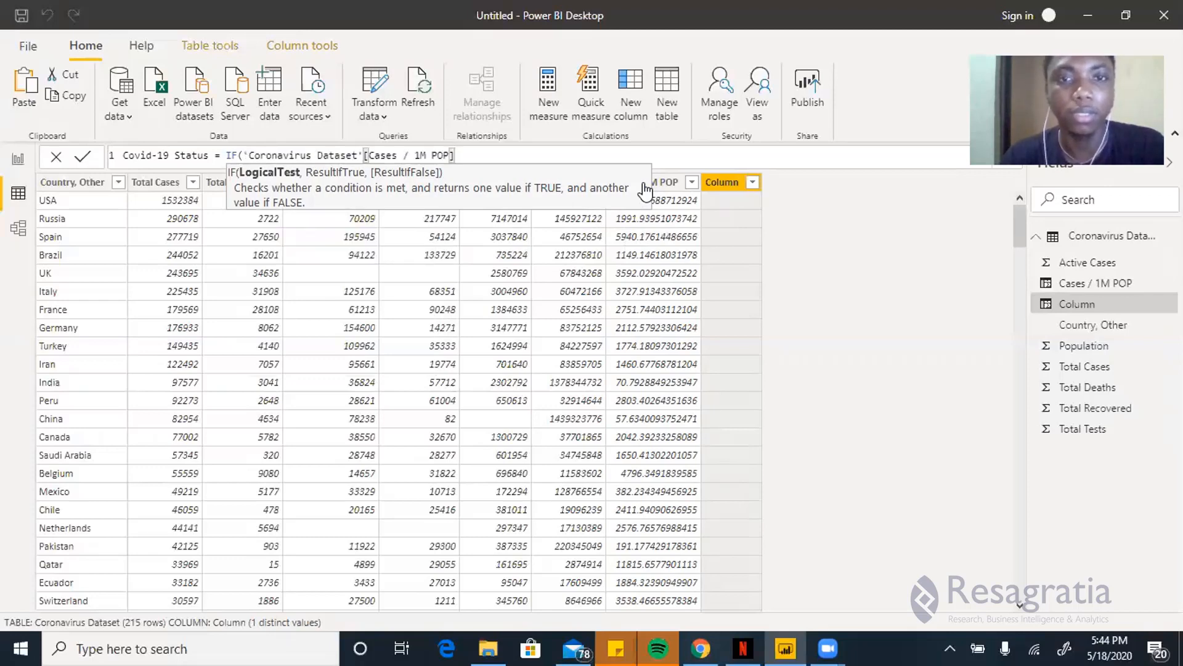
{"action": "type", "text": "<"}
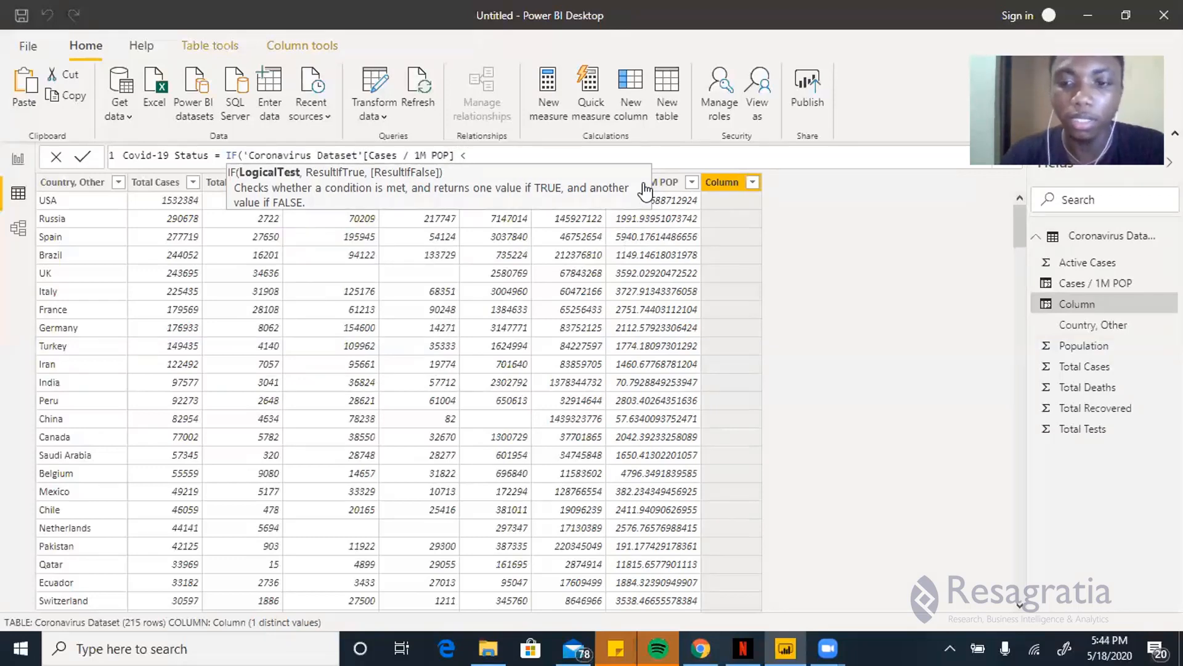
{"action": "type", "text": "<= 1000"}
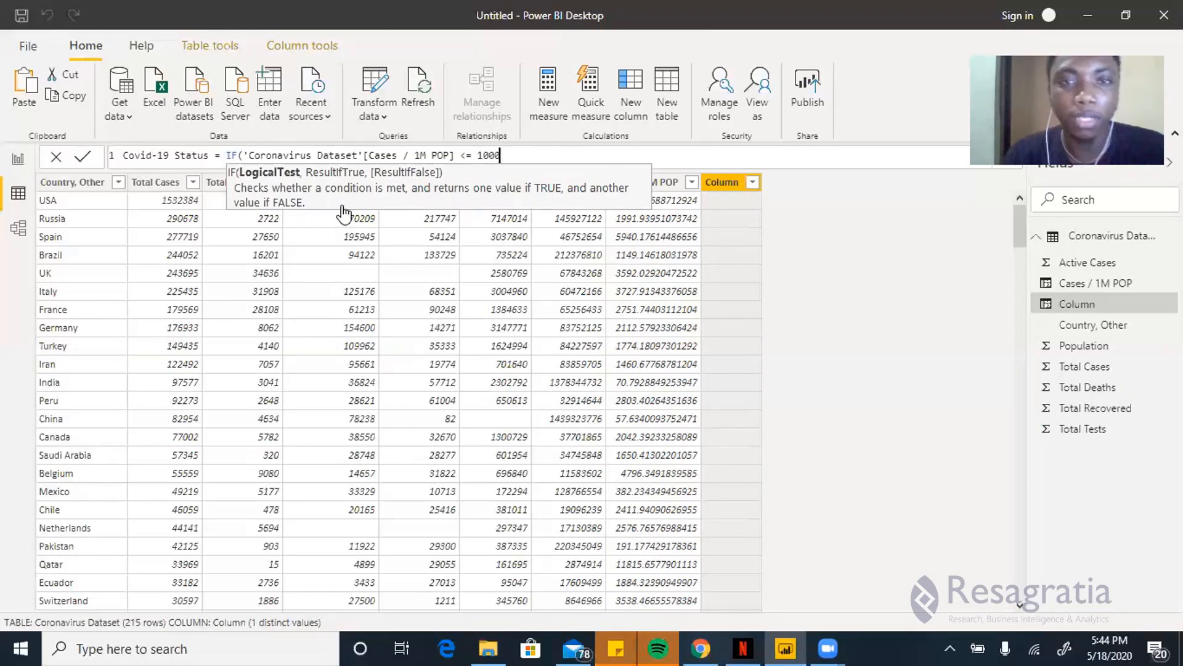
{"action": "mouse_move", "coordinate": [278, 191]}
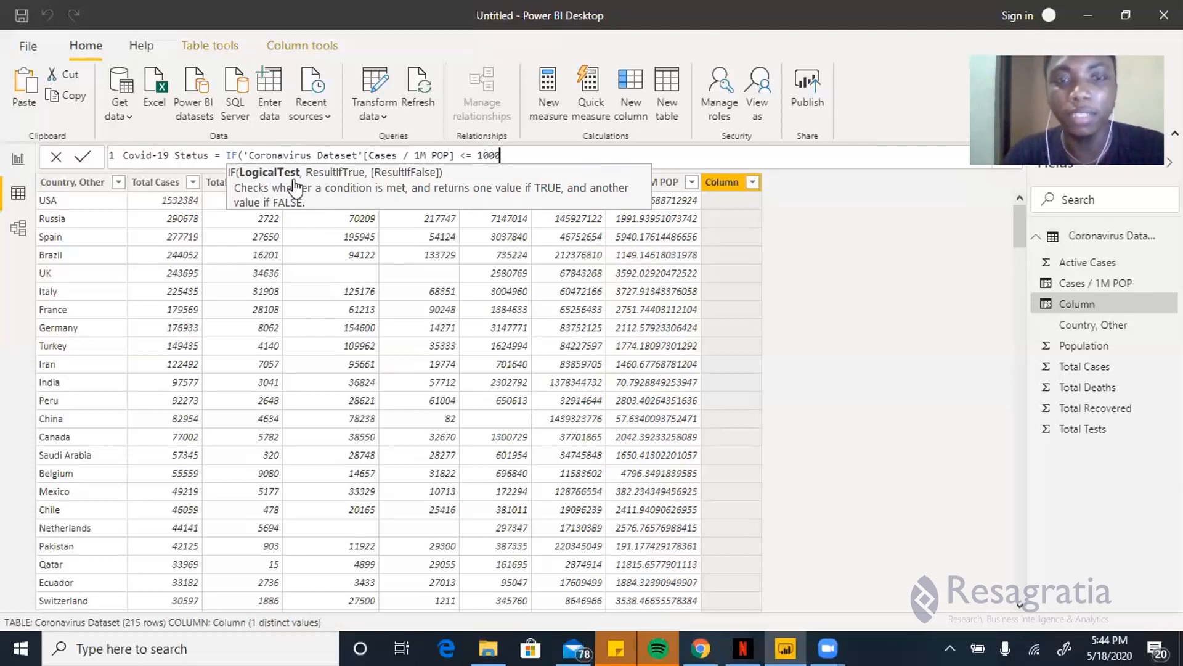
{"action": "type", "text": ","}
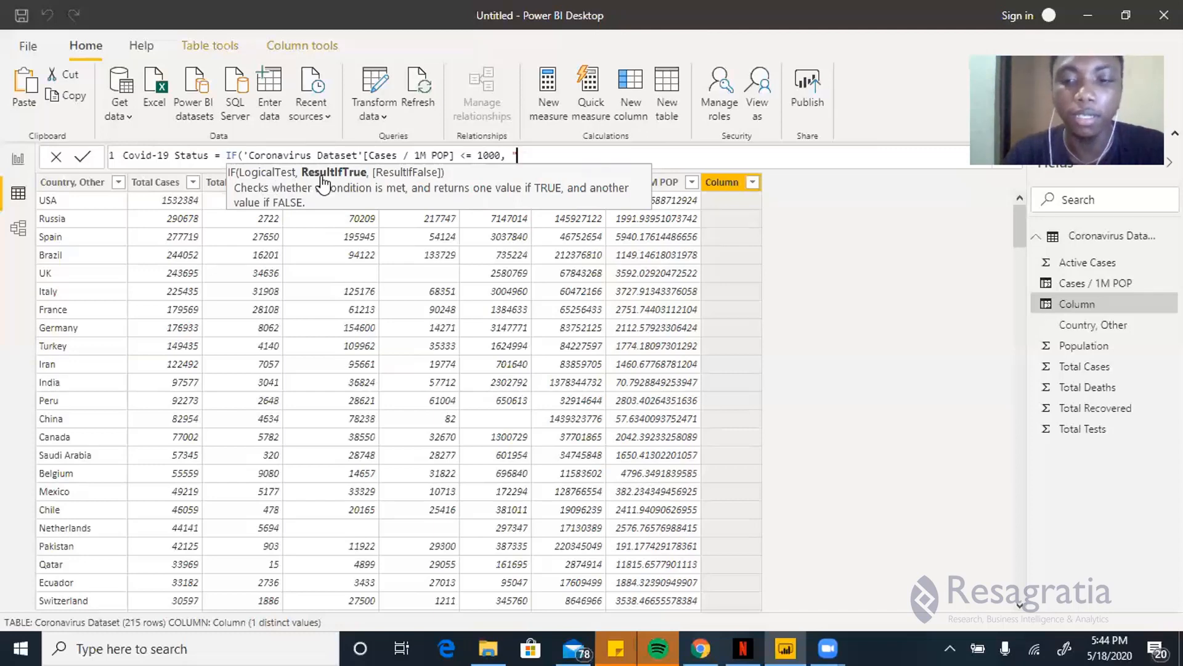
{"action": "type", "text": "\"Low"}
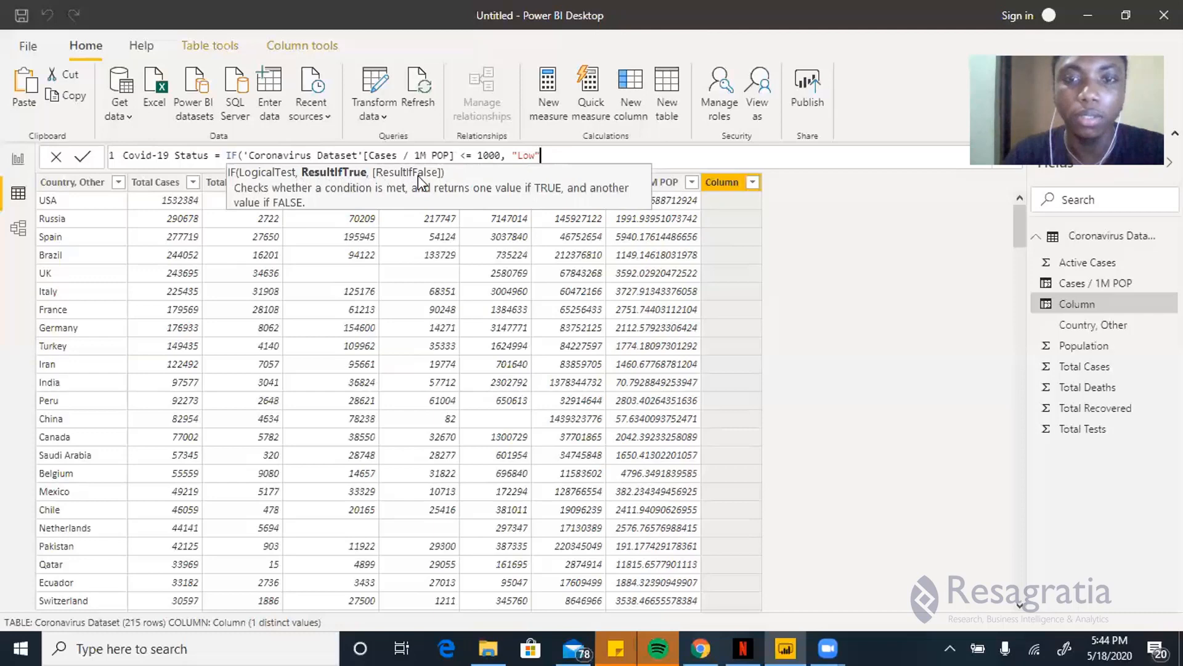
{"action": "type", "text": ","}
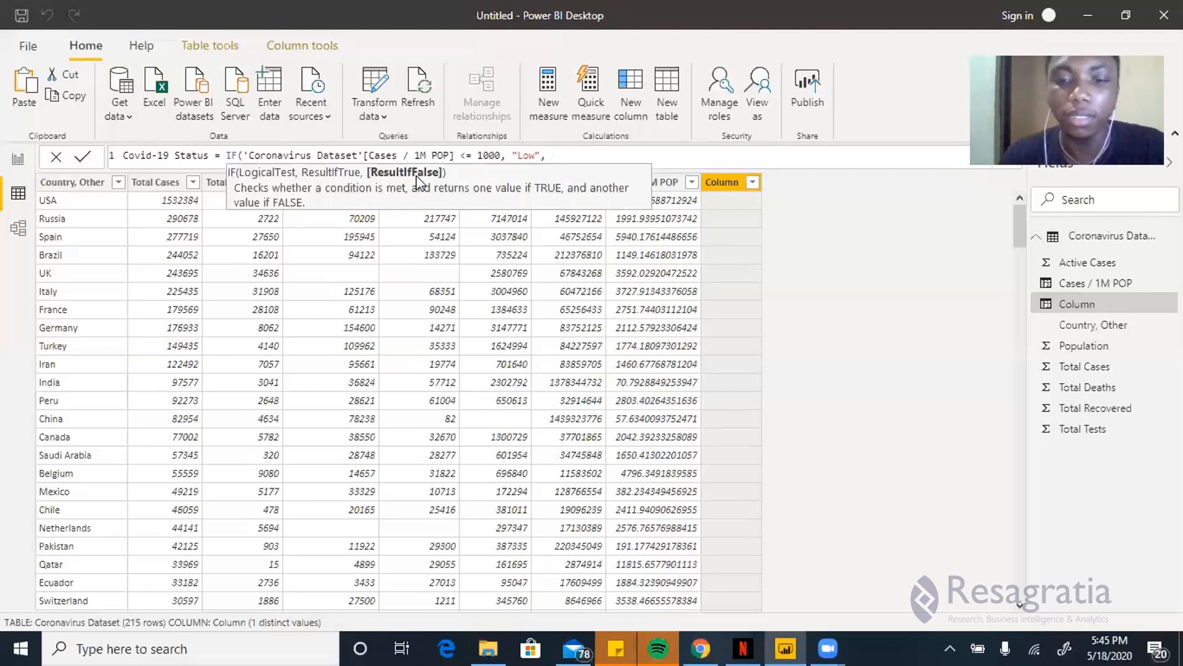
Step: Nest a second IF returning "Medium" up to 3500 cases per million and "High" otherwise
{"action": "type", "text": "if"}
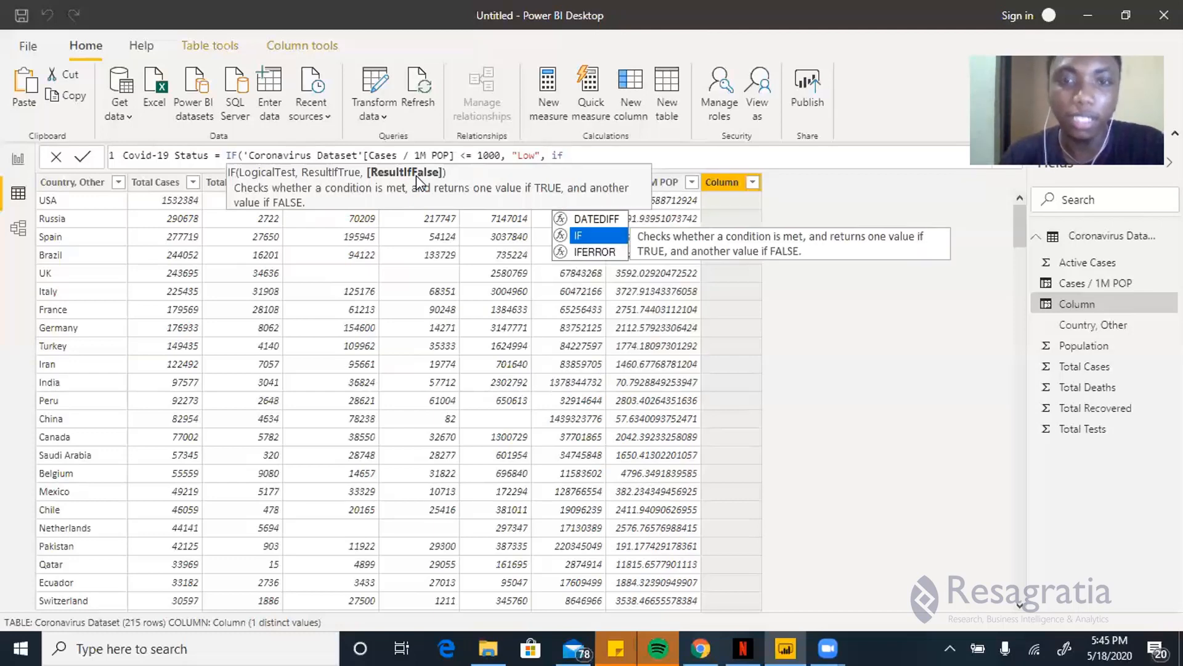
{"action": "type", "text": "IF(ca"}
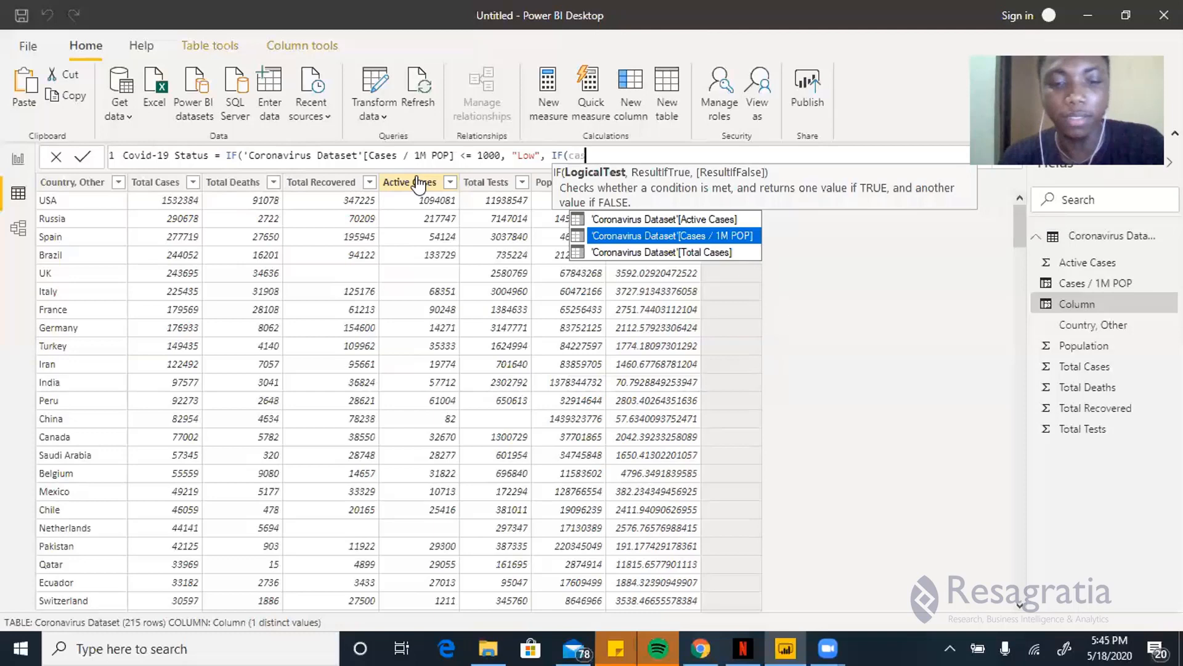
{"action": "type", "text": "ses / 1M POP] <="}
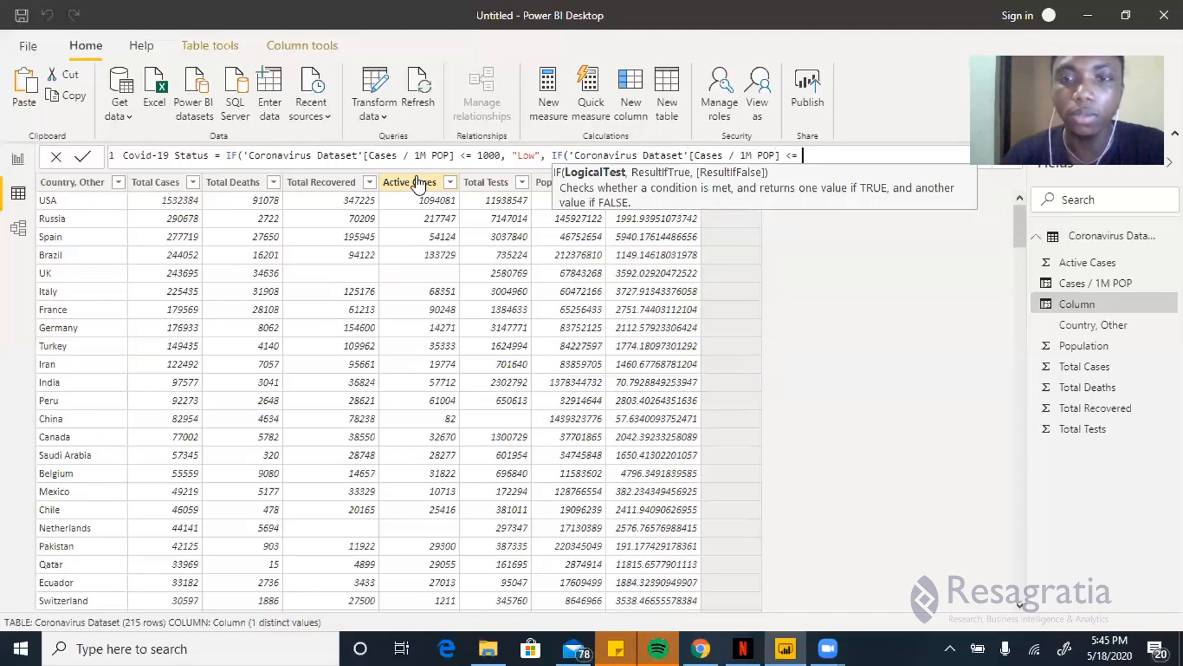
{"action": "type", "text": "350"}
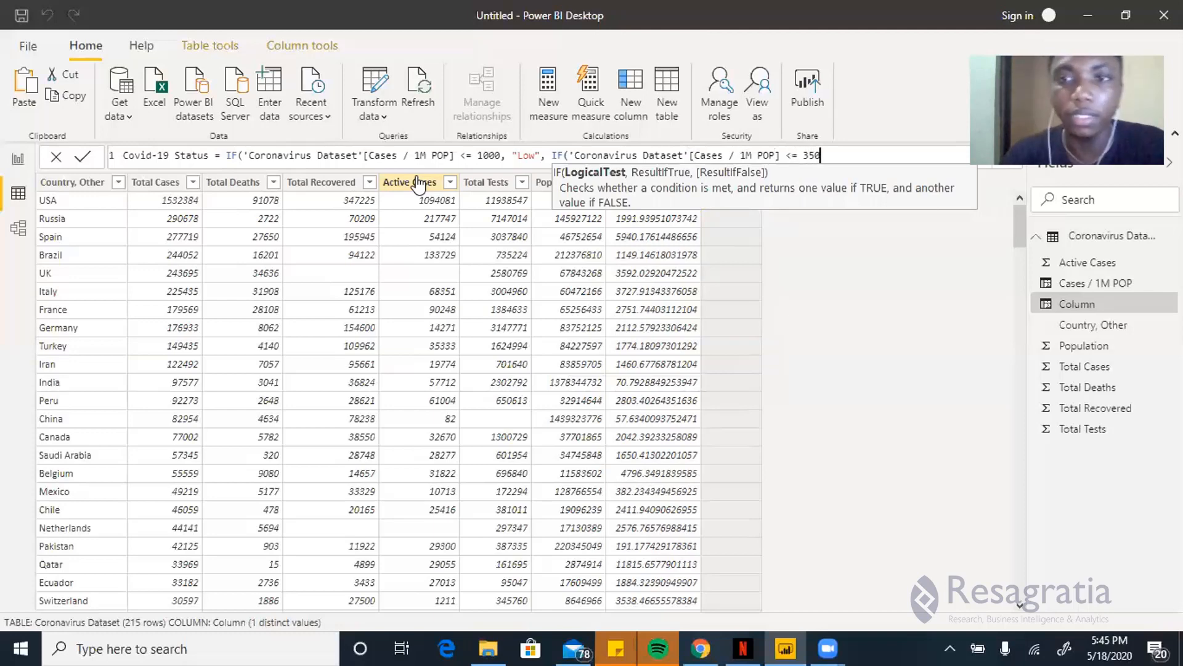
{"action": "type", "text": "0,"}
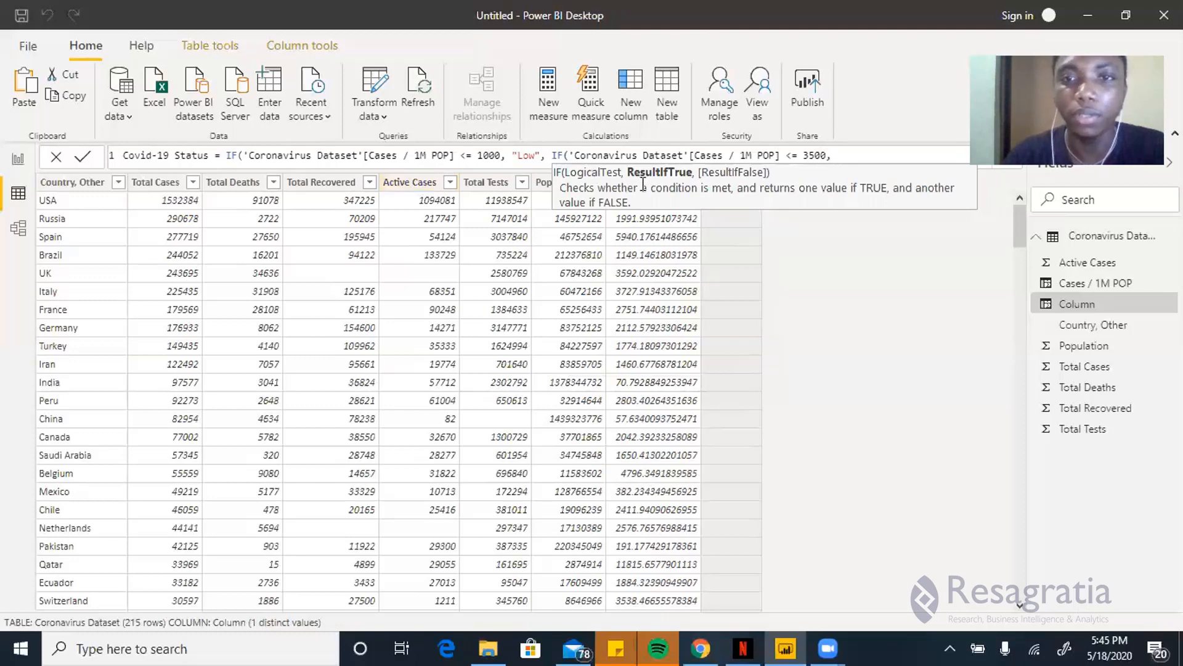
{"action": "type", "text": "\""}
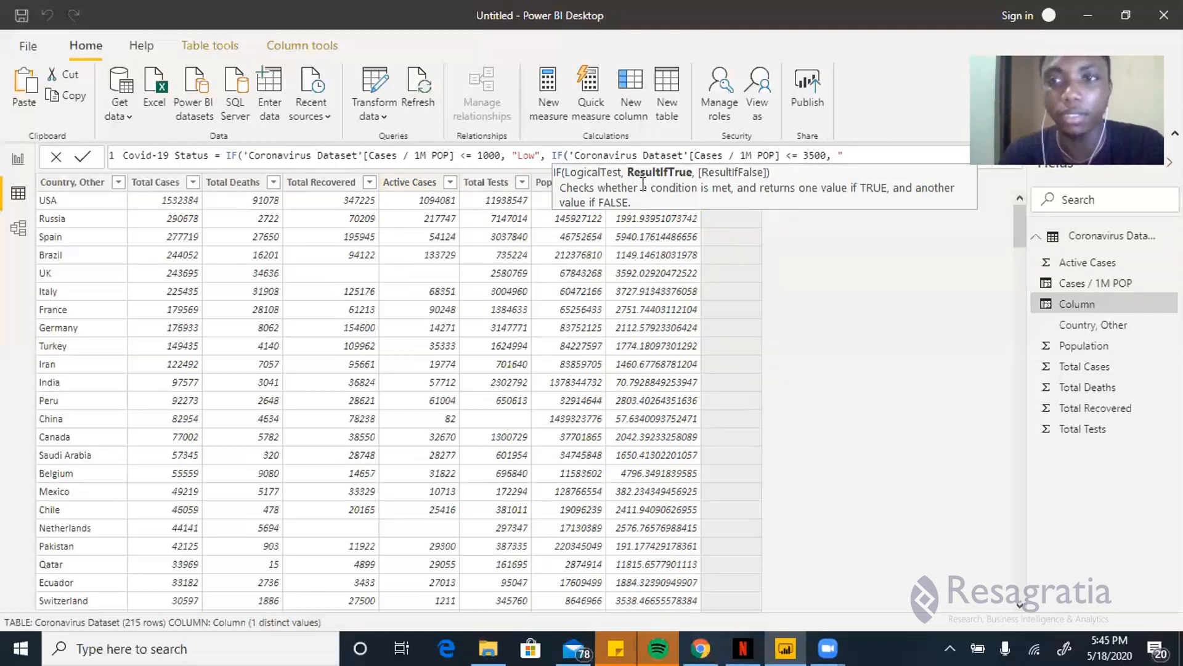
{"action": "type", "text": "\""}
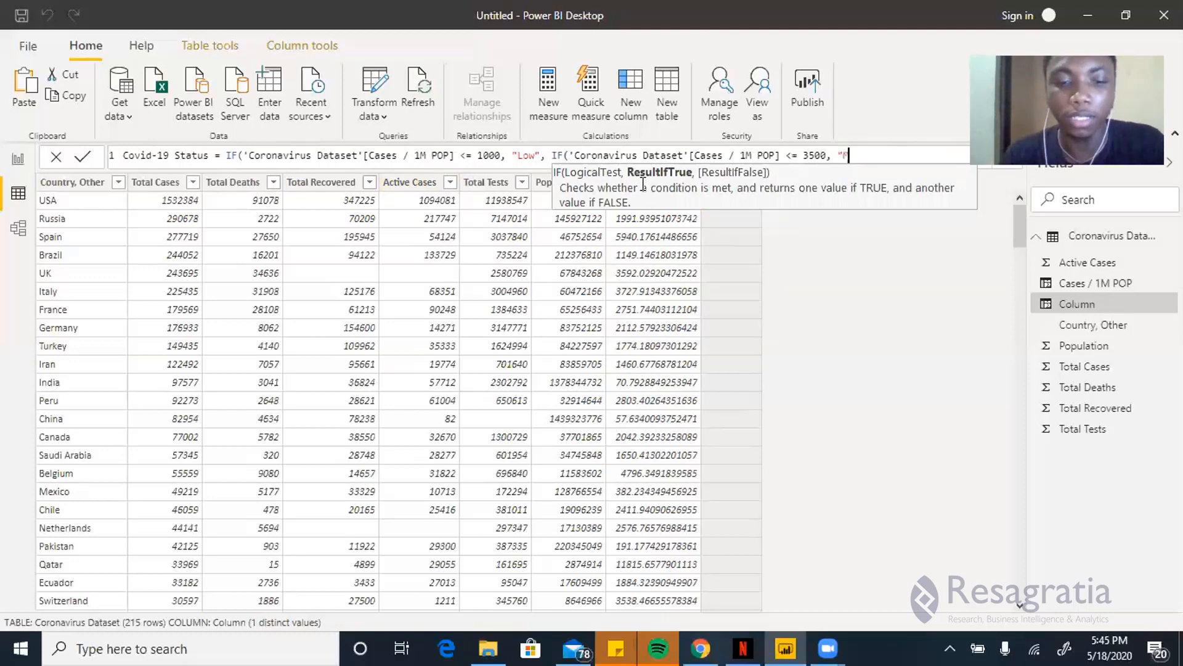
{"action": "type", "text": "Mediu"}
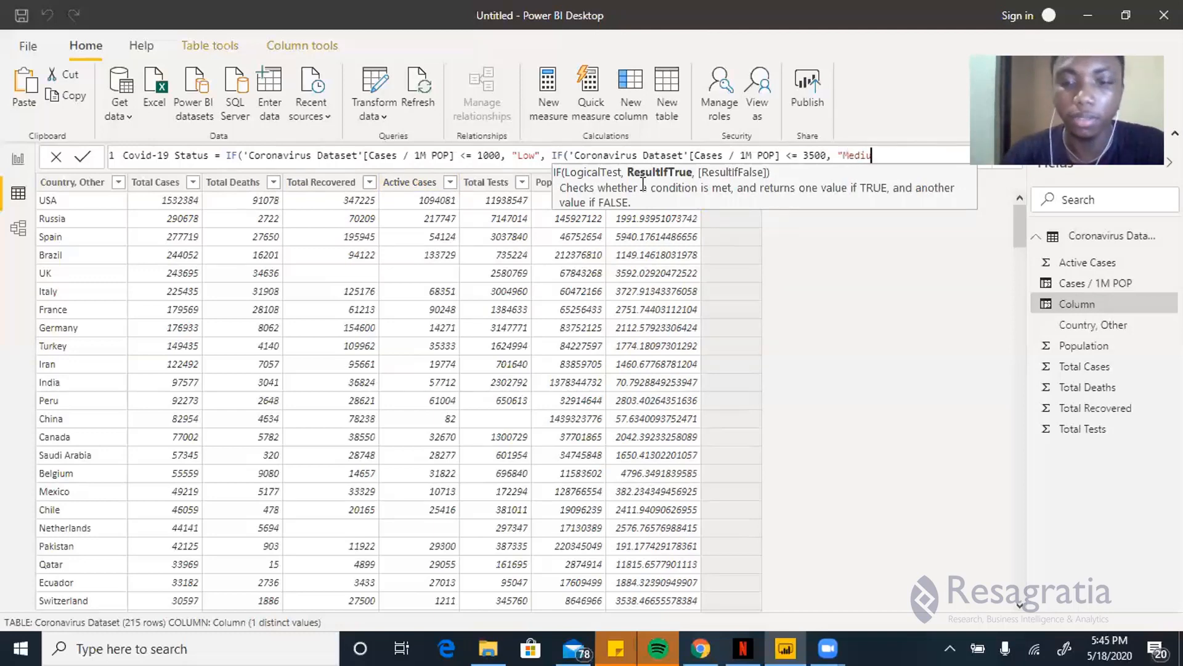
{"action": "type", "text": "um"}
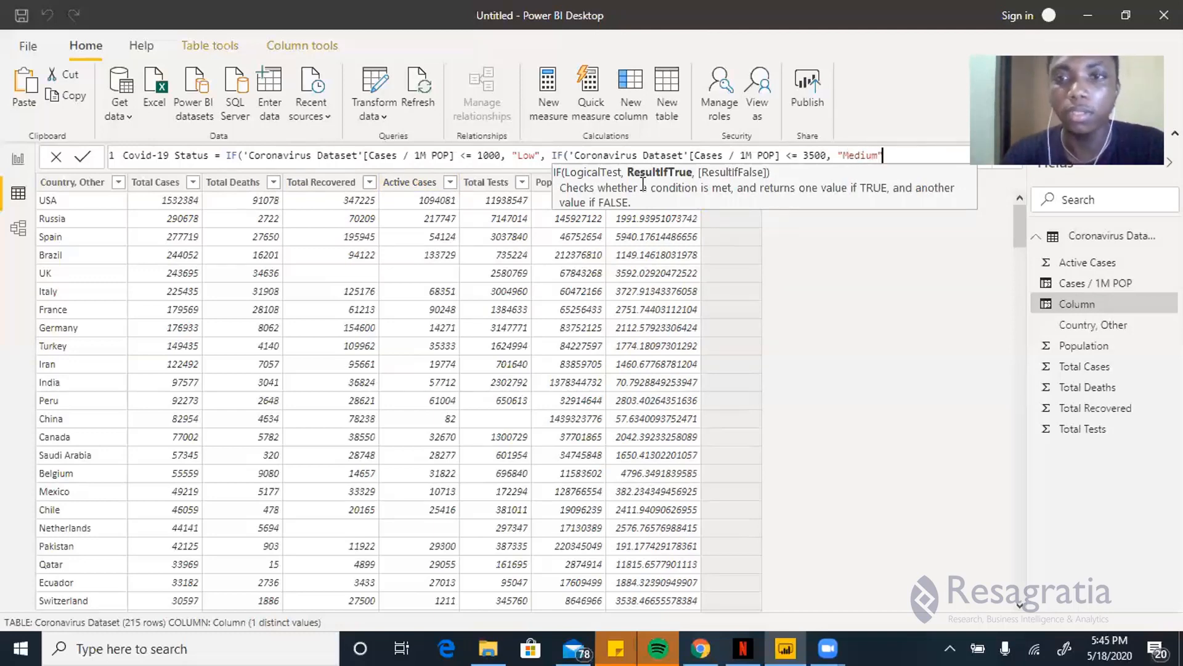
{"action": "type", "text": ","}
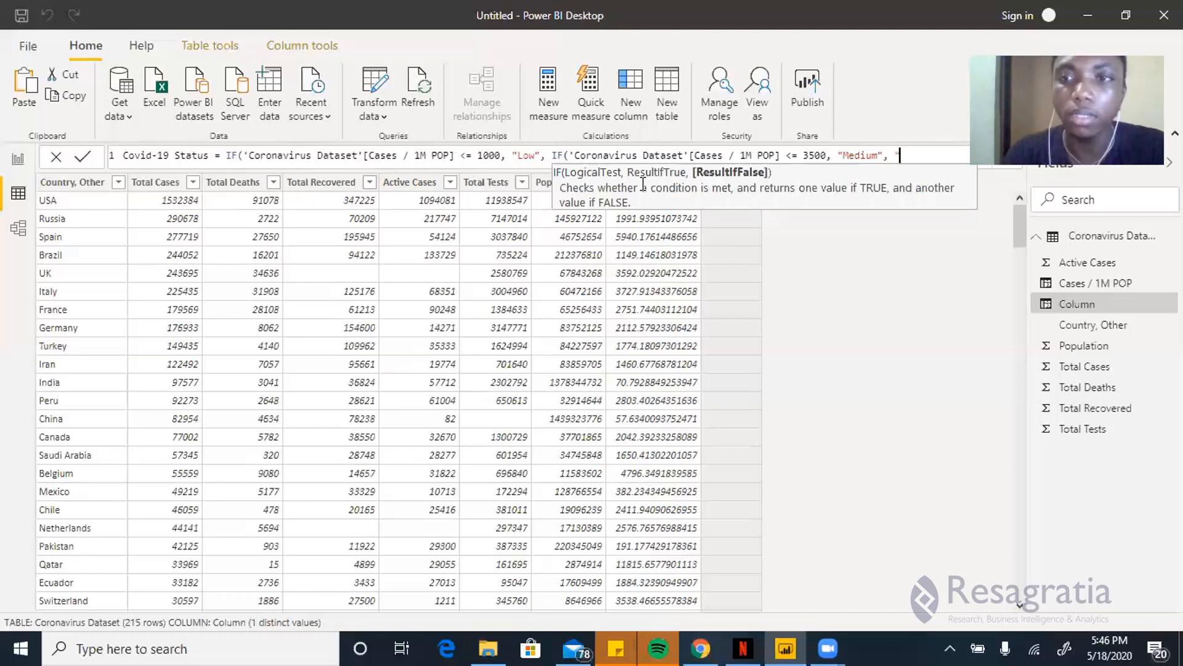
{"action": "type", "text": "\"High"}
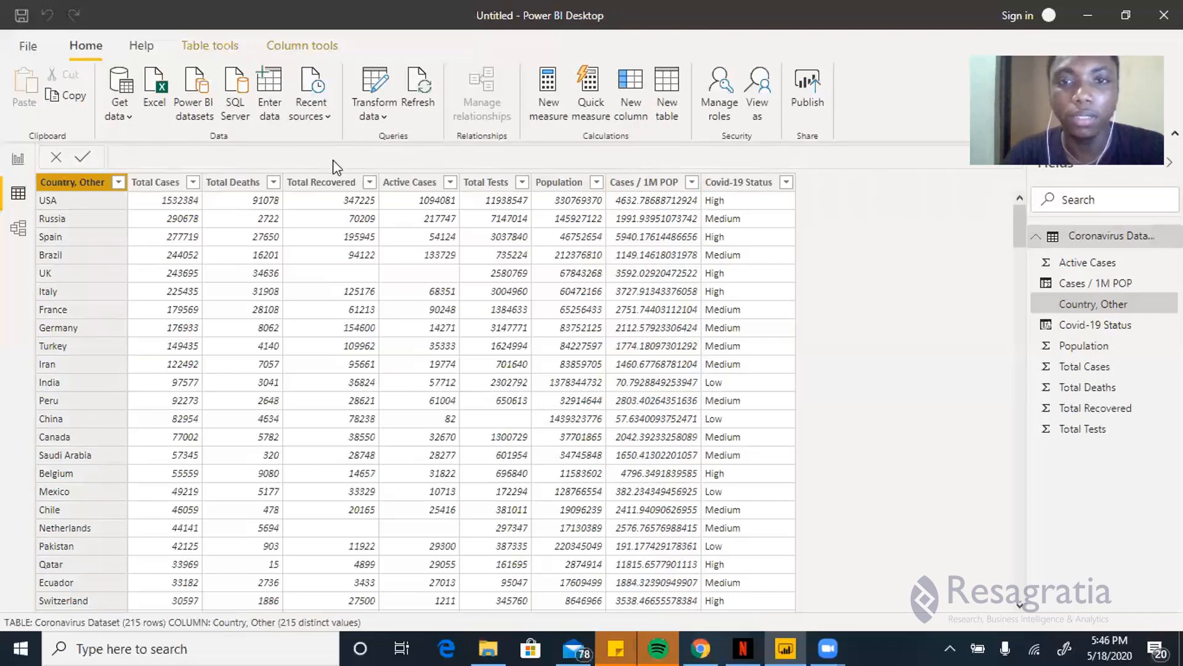
{"action": "mouse_move", "coordinate": [732, 210]}
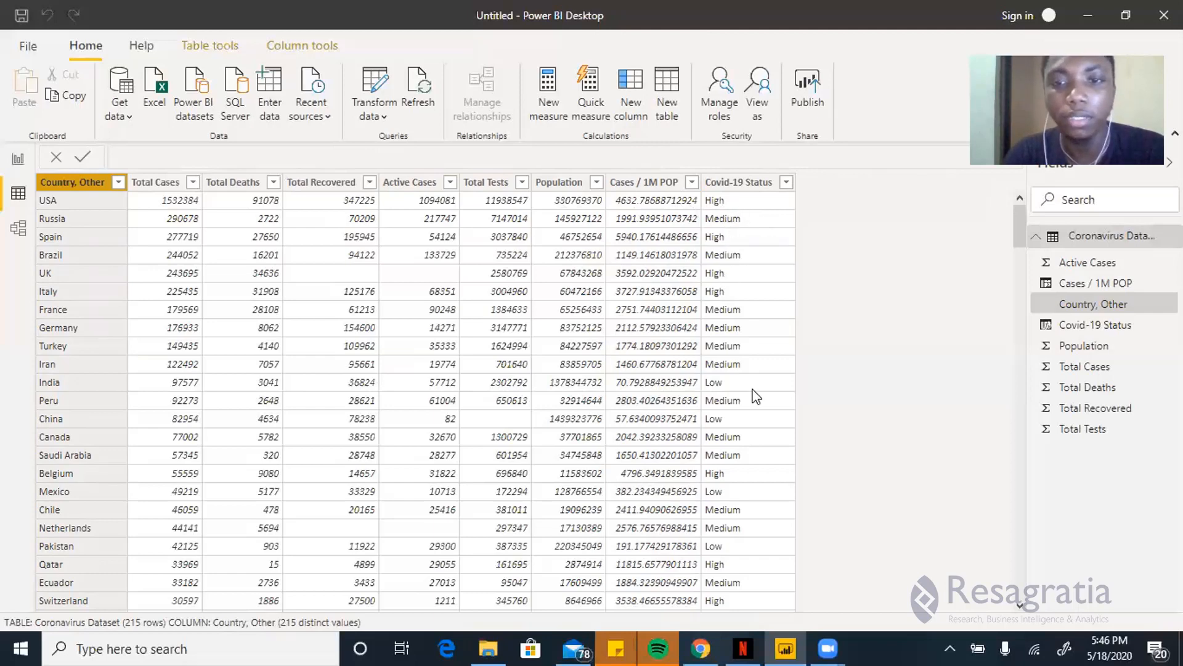
{"action": "mouse_move", "coordinate": [727, 419]}
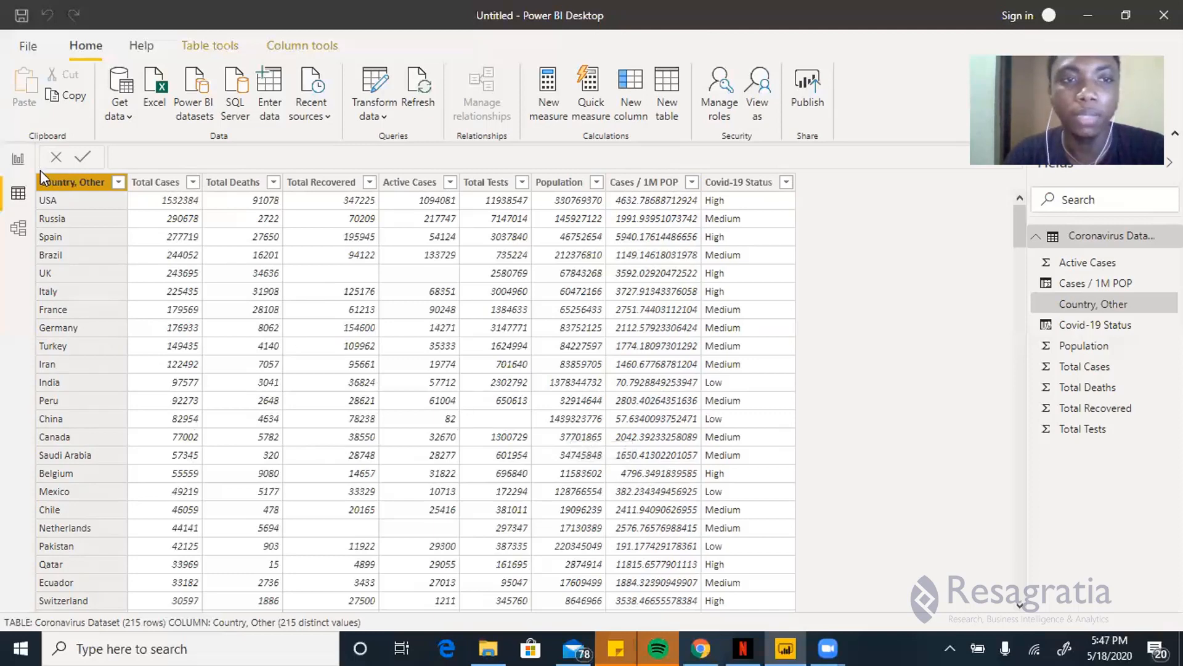
Step: Switch from Data view to the report canvas after the Covid-19 Status column is committed
{"action": "left_click", "coordinate": [18, 164]}
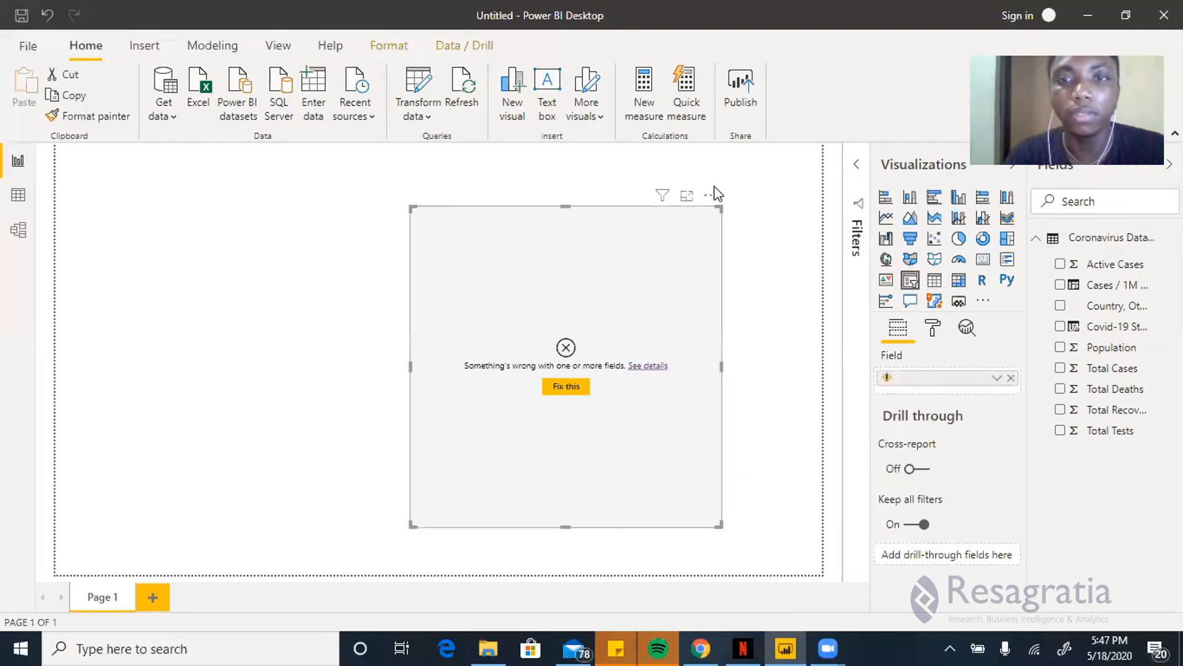
Step: Remove the broken visual from the report page and add an empty table visual
{"action": "left_click", "coordinate": [710, 194]}
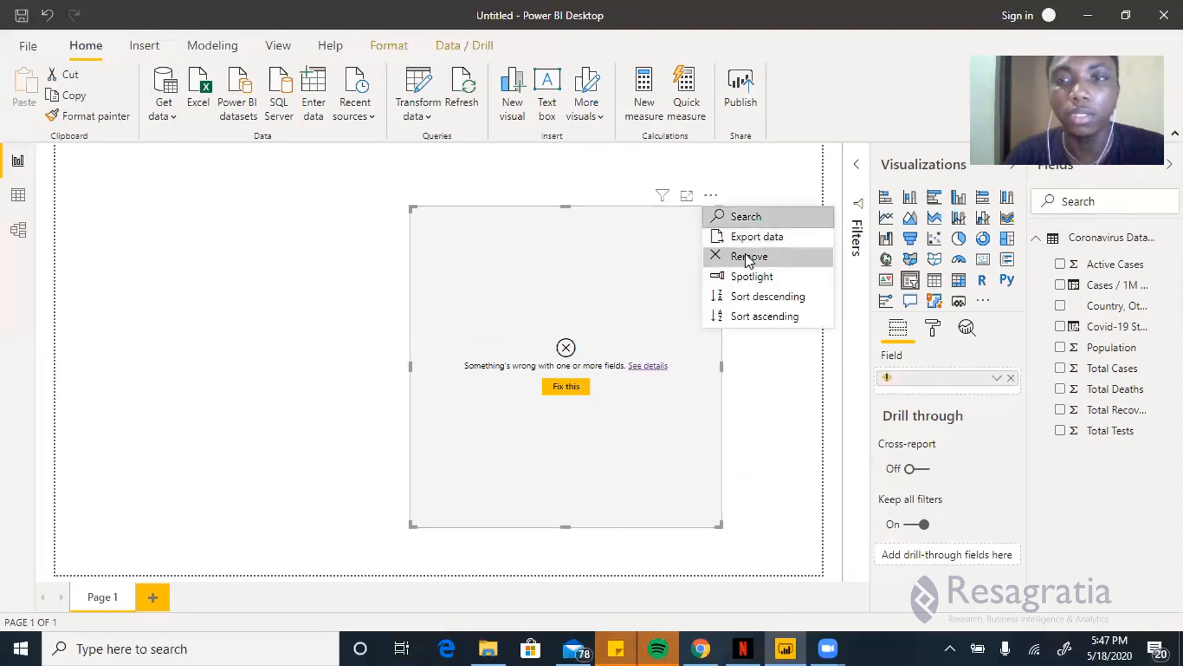
{"action": "left_click", "coordinate": [748, 256]}
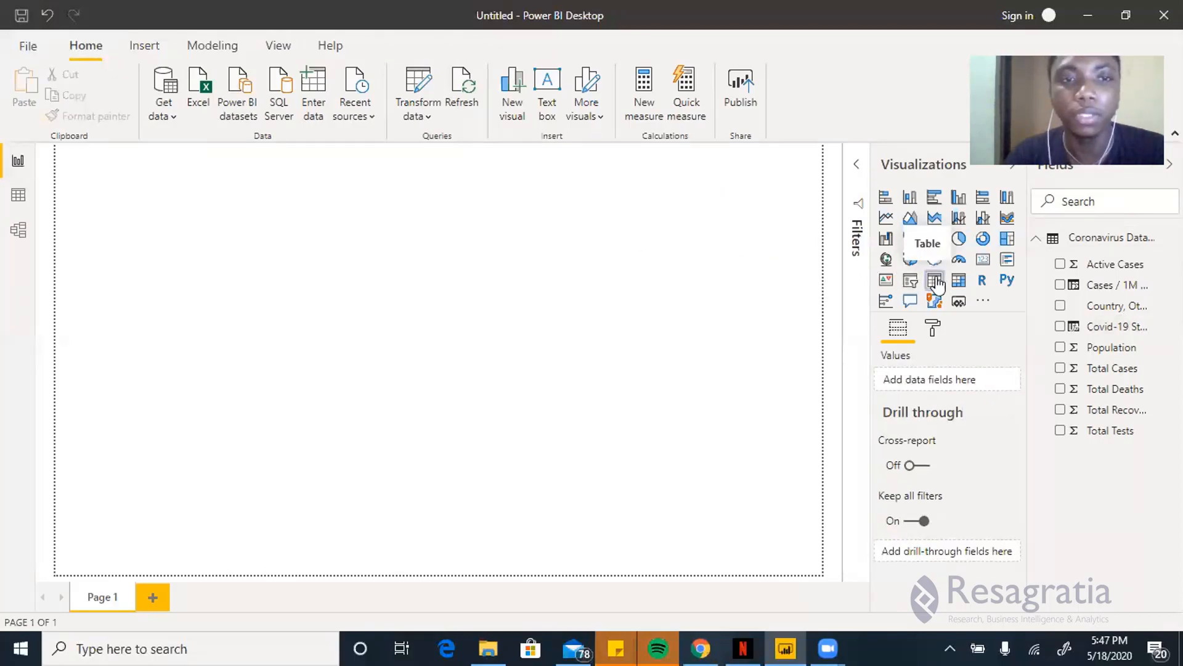
{"action": "left_click", "coordinate": [934, 280]}
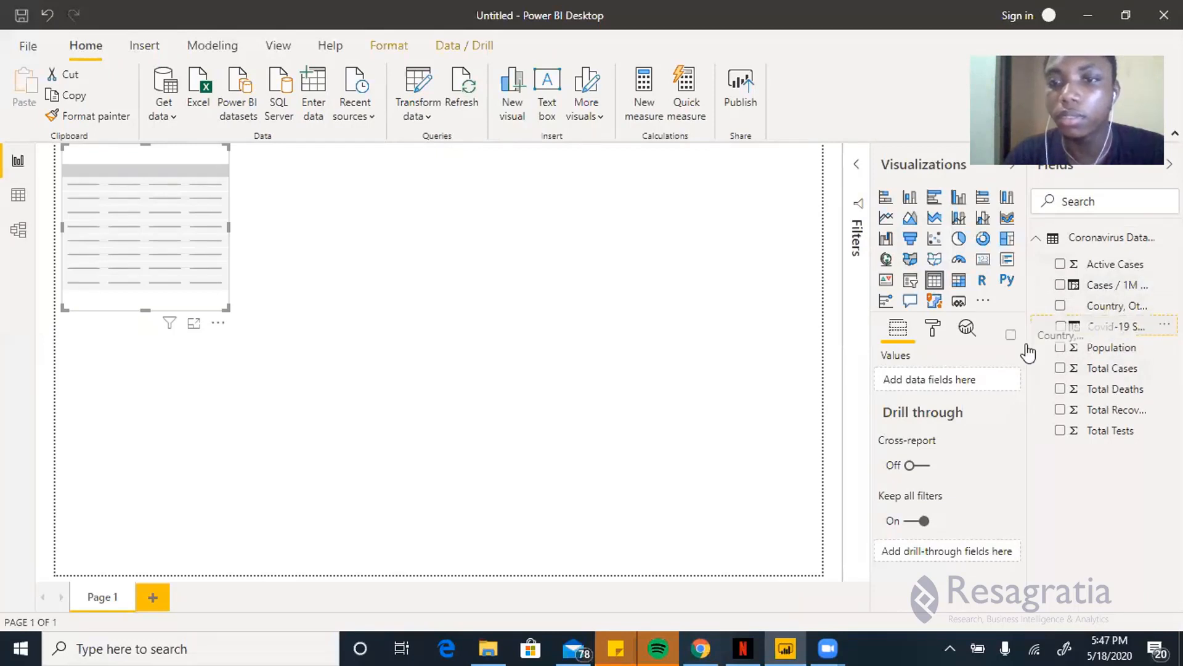
Step: List Country, Other in the table visual and add a new slicer visual below it
{"action": "left_click", "coordinate": [1061, 305]}
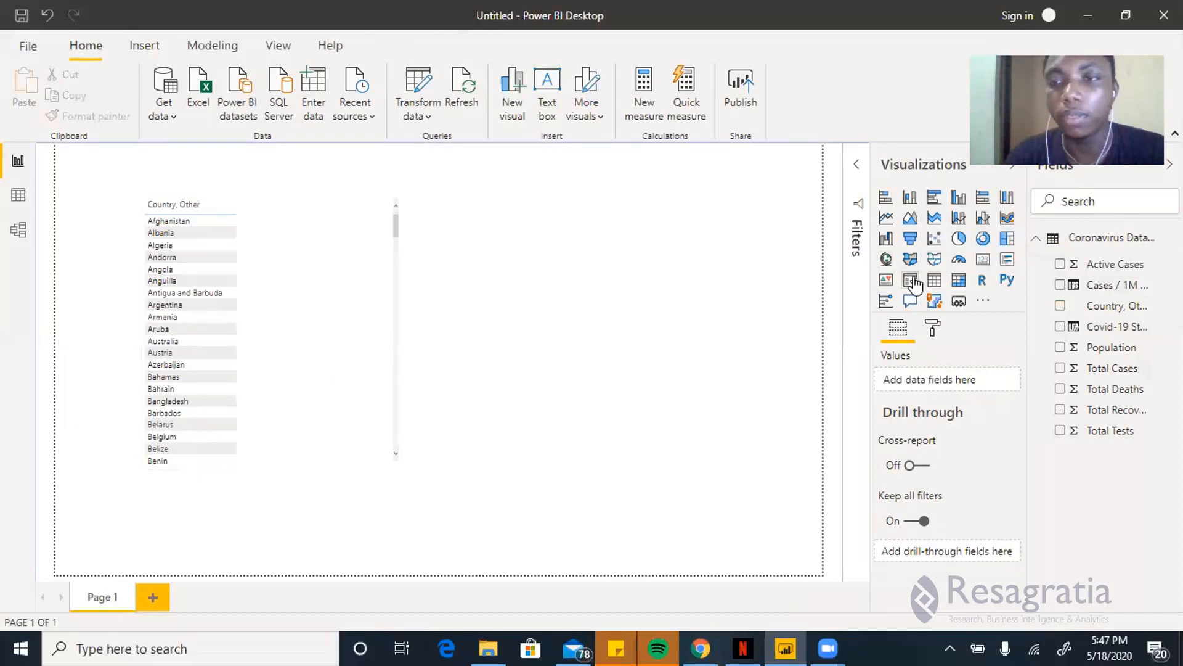
{"action": "left_click", "coordinate": [910, 280]}
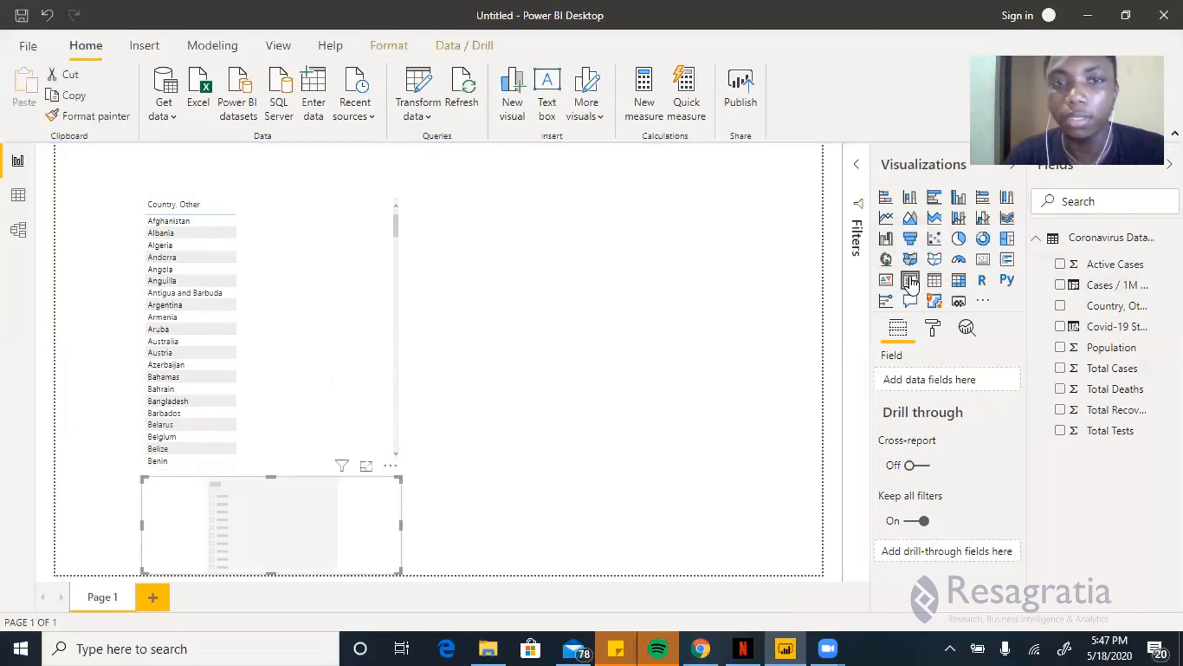
Step: Move the slicer right of the country table and fill it with Covid-19 Status options
{"action": "left_click_drag", "start_coordinate": [272, 526], "coordinate": [590, 439]}
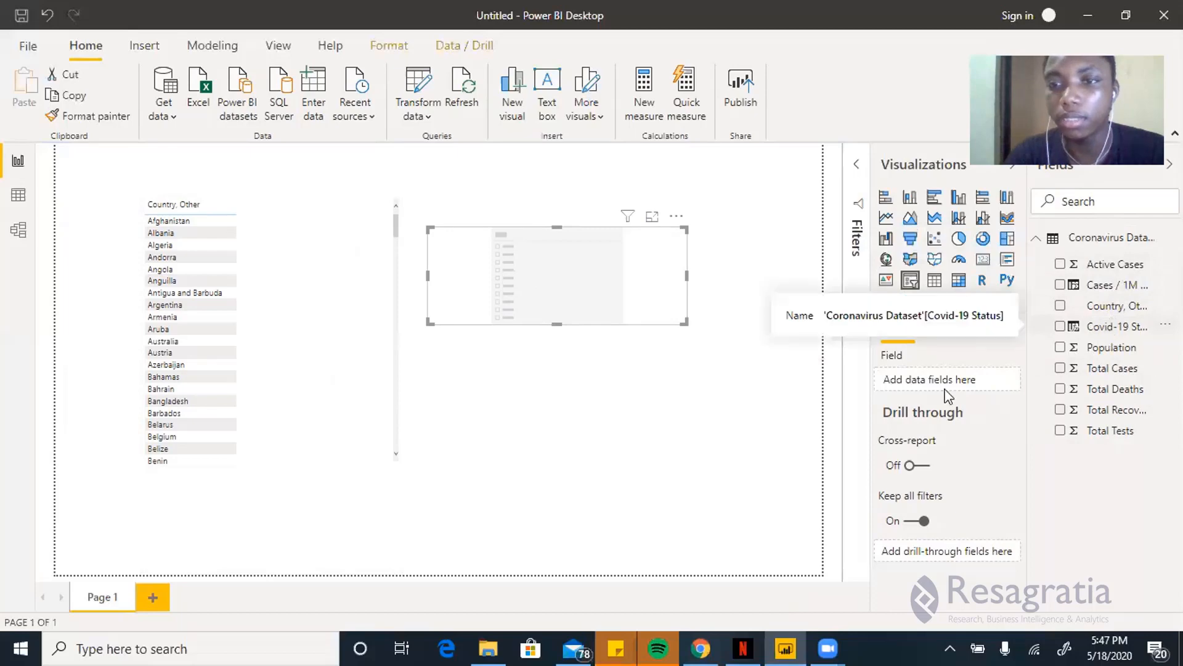
{"action": "left_click", "coordinate": [1062, 326]}
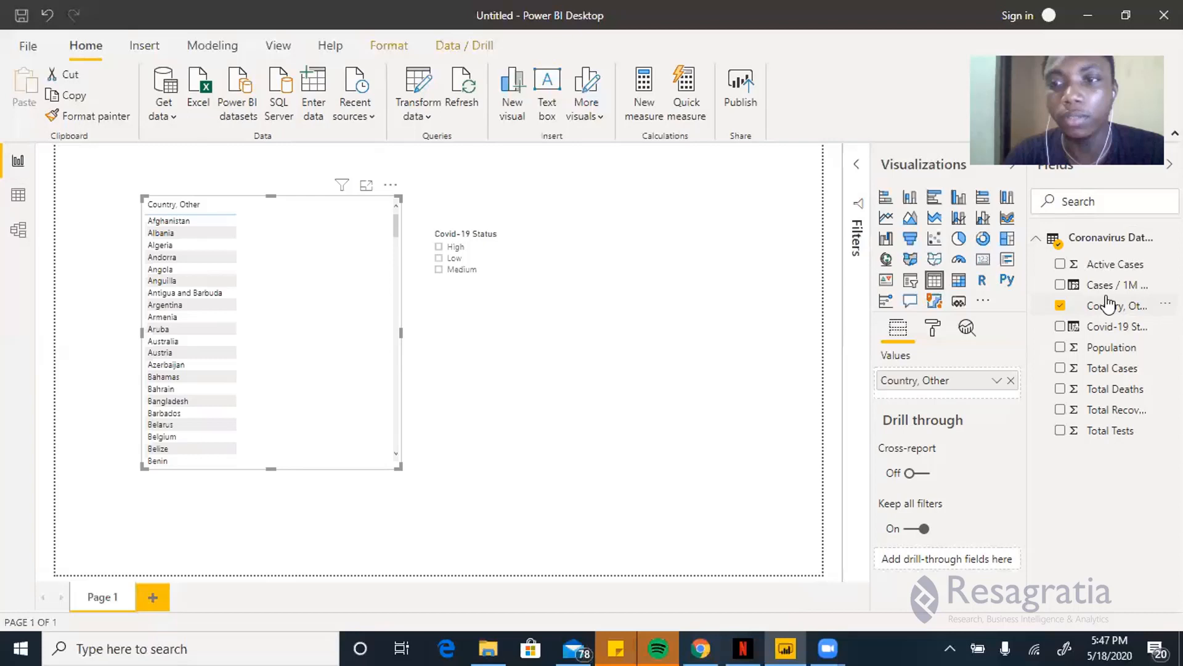
{"action": "mouse_move", "coordinate": [1115, 284]}
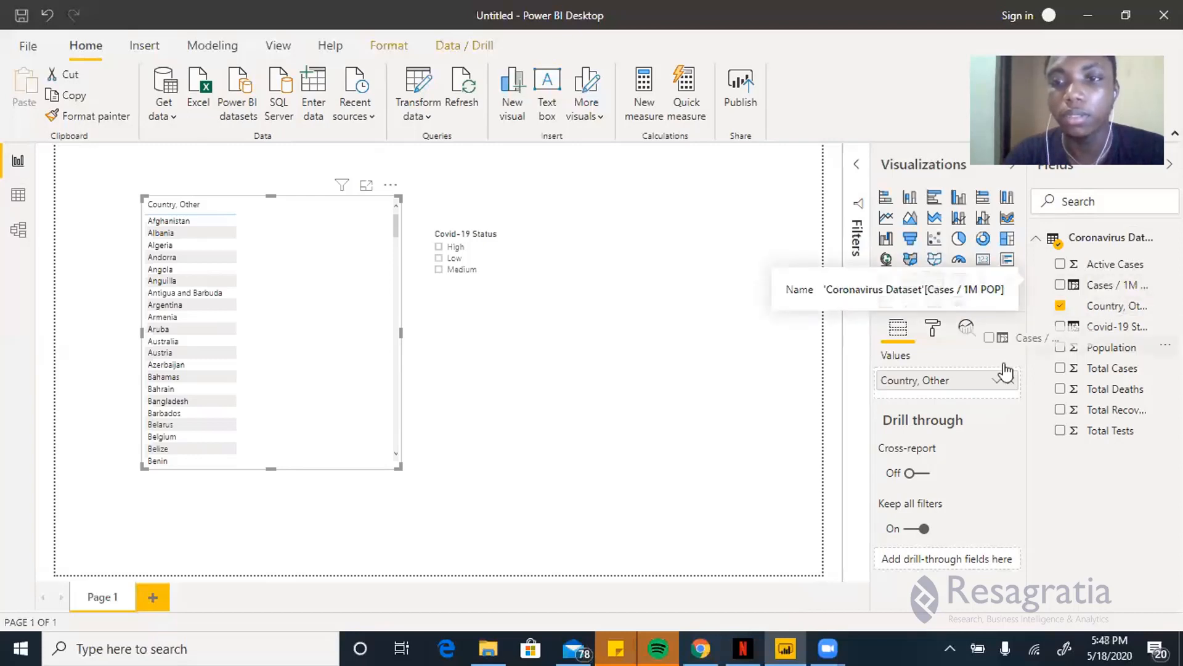
Step: Add the Cases / 1M POP figures as a column in the country table
{"action": "left_click", "coordinate": [1061, 285]}
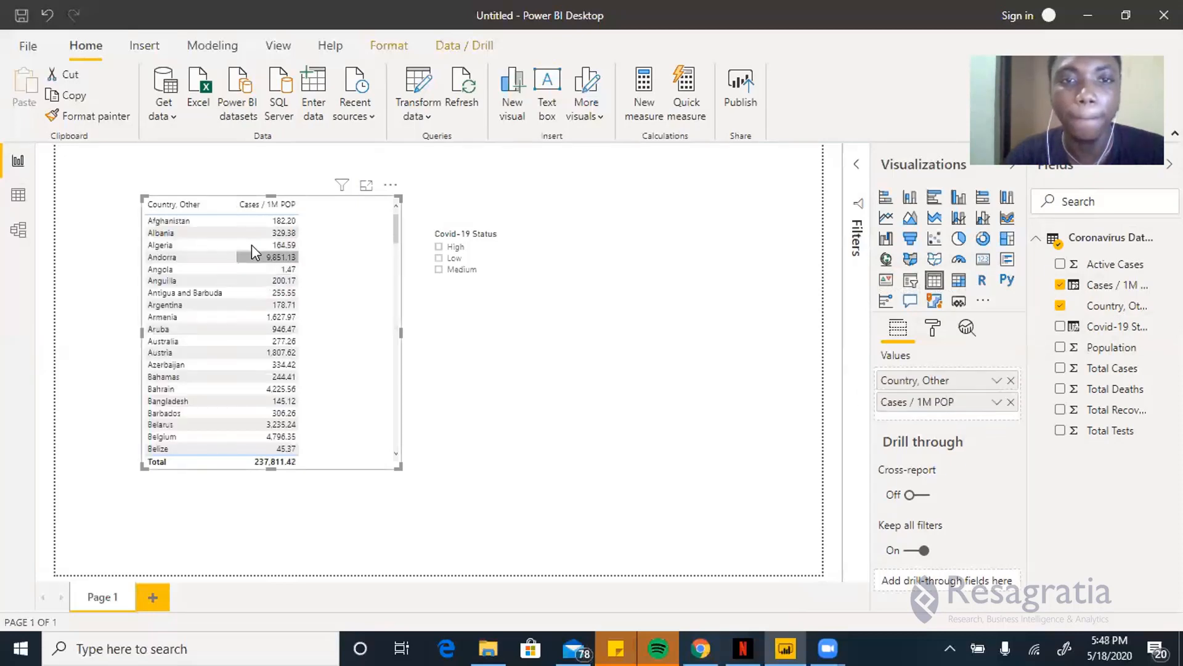
{"action": "mouse_move", "coordinate": [250, 271]}
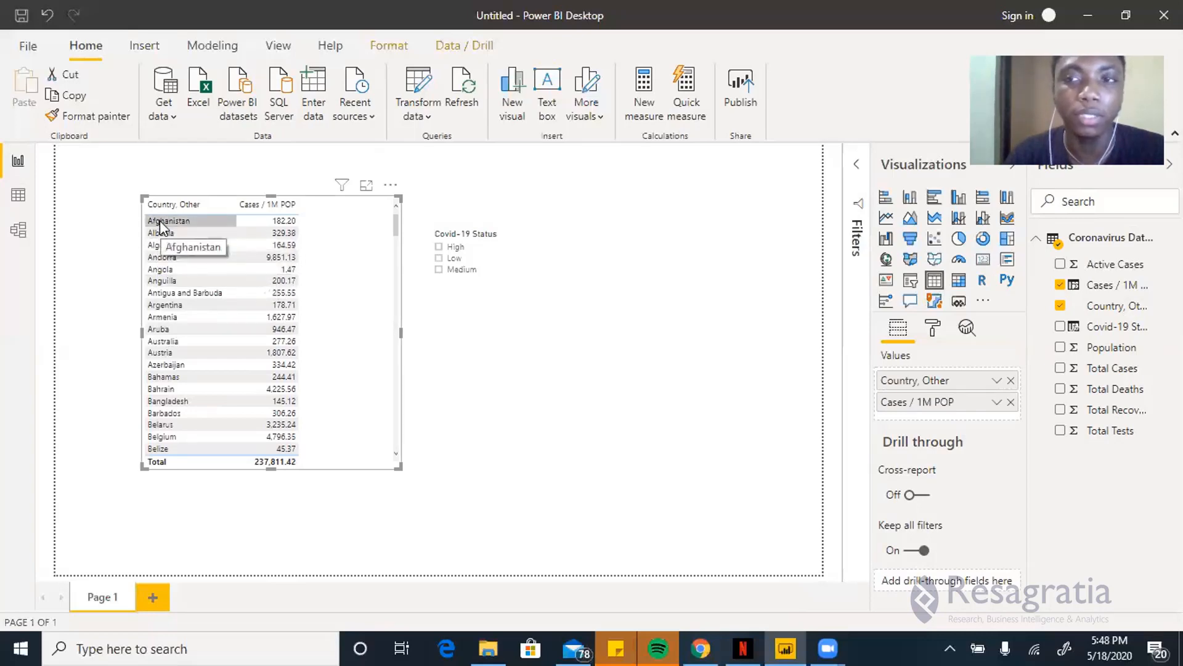
{"action": "mouse_move", "coordinate": [173, 365]}
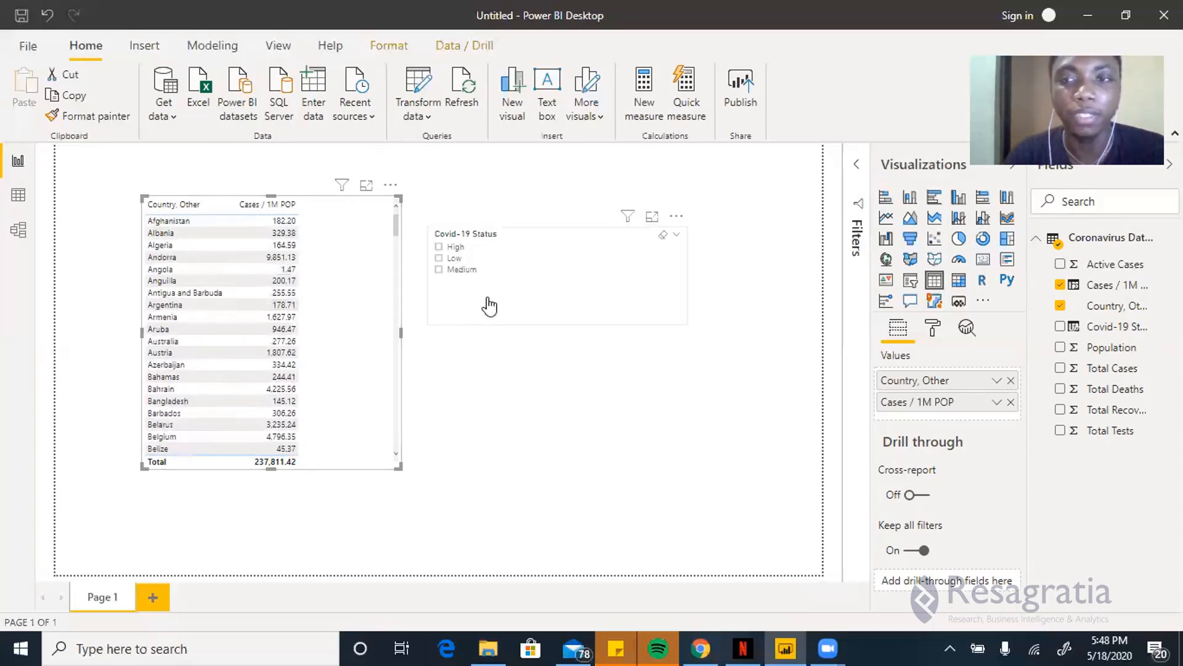
{"action": "mouse_move", "coordinate": [470, 325]}
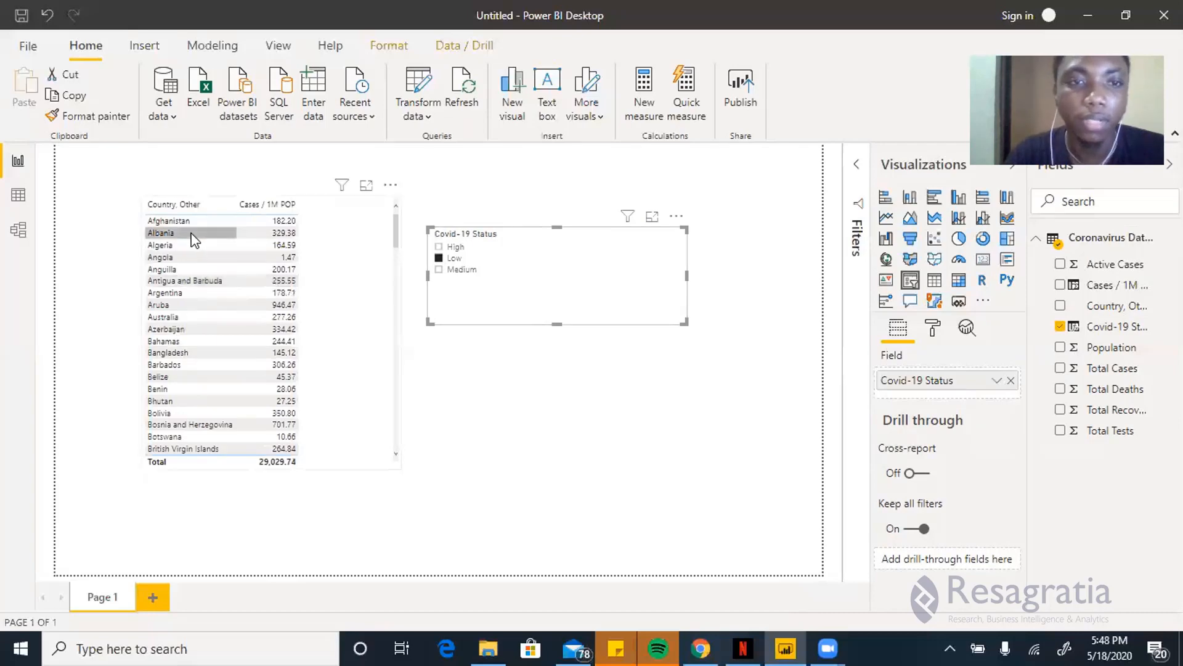
Step: Scroll through the table filtered to Low Covid-19 Status countries, totalling 29,029.74
{"action": "scroll", "scroll_direction": "down", "scroll_amount": 3}
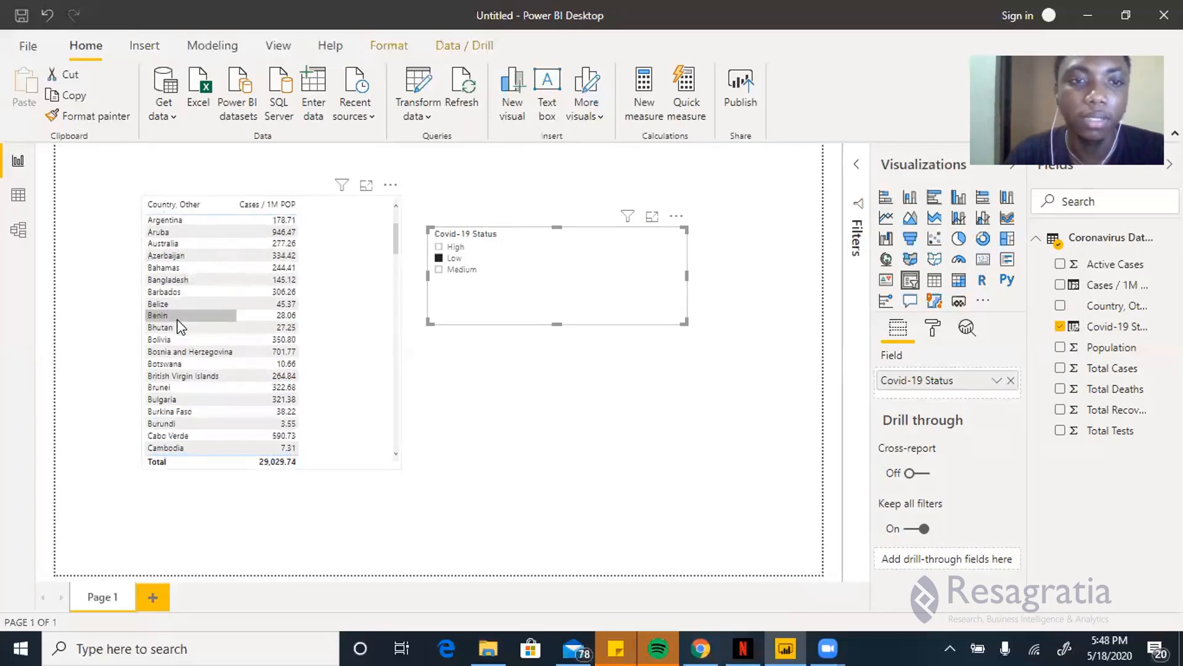
{"action": "scroll", "scroll_direction": "down", "scroll_amount": 3}
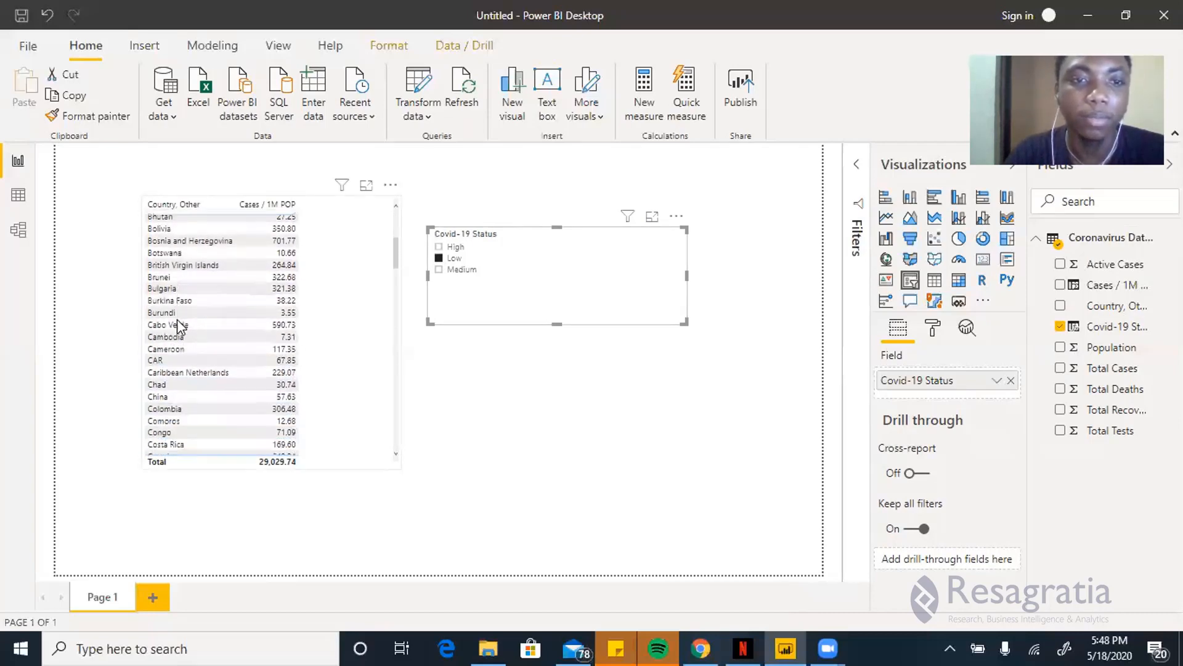
{"action": "scroll", "scroll_direction": "down", "scroll_amount": 3}
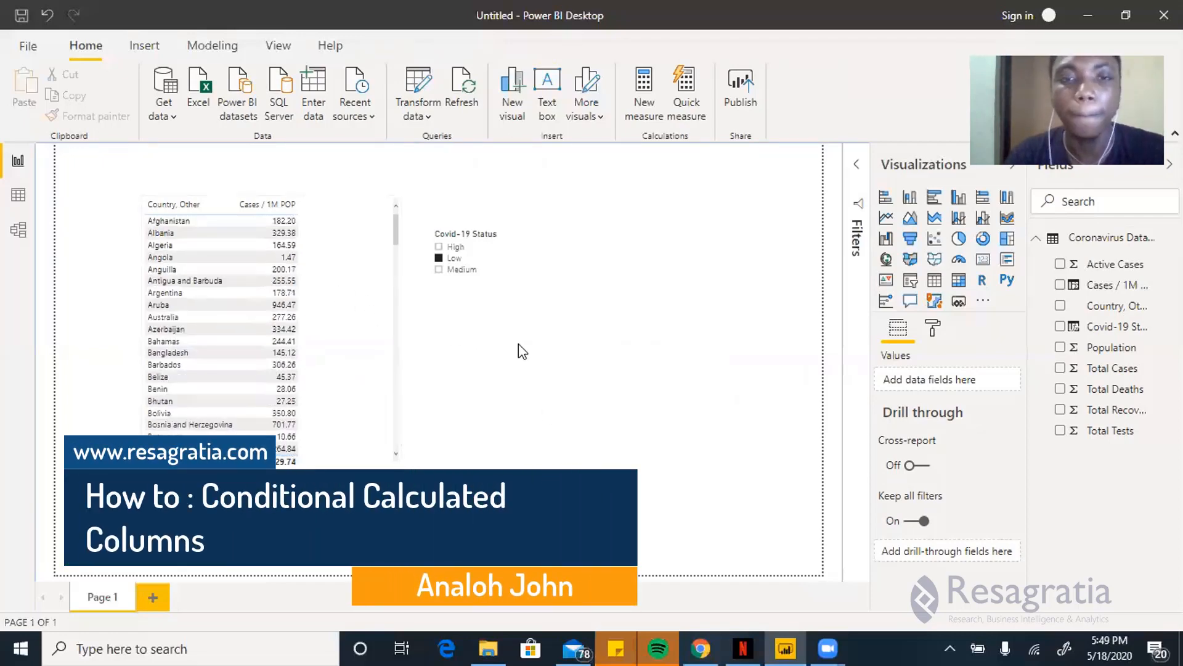
{"action": "mouse_move", "coordinate": [615, 436]}
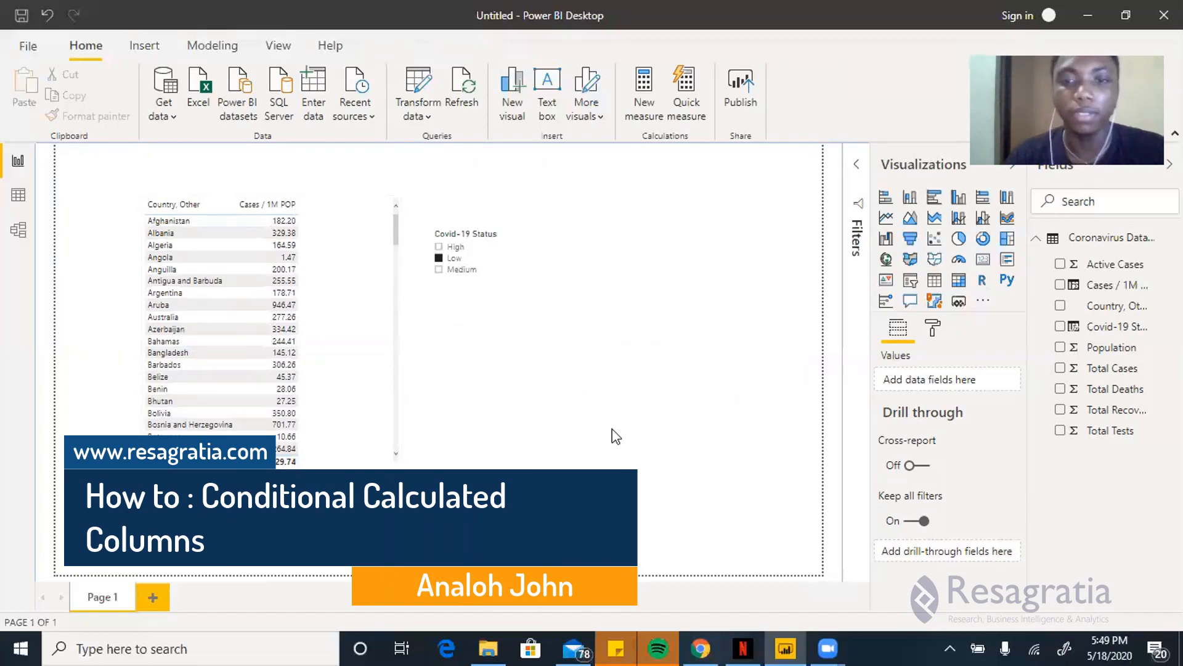